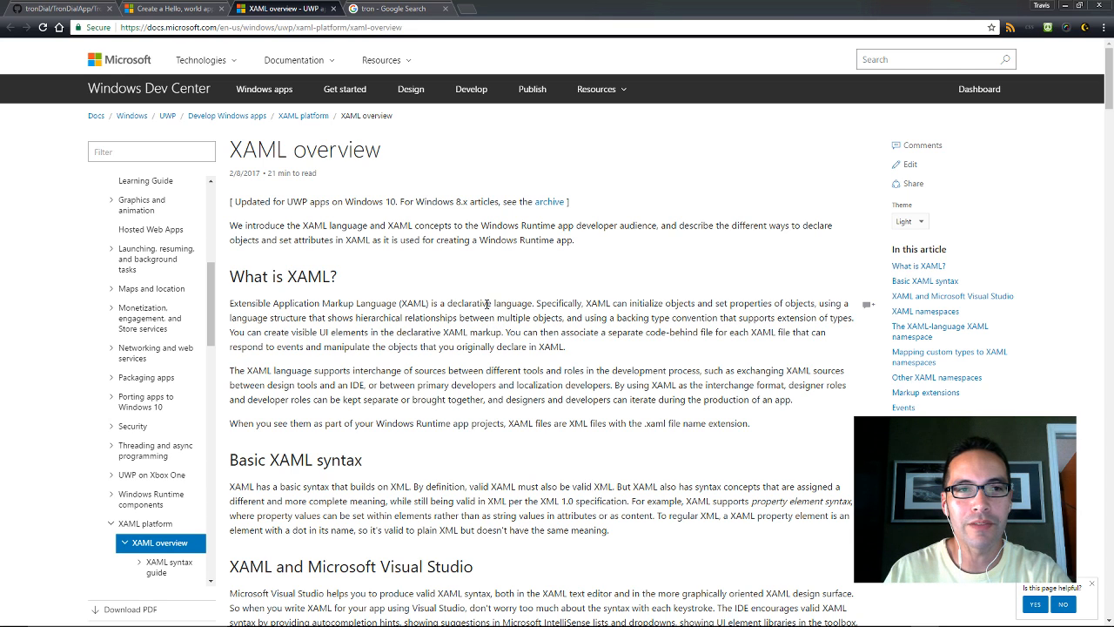
pyautogui.moveTo(475, 277)
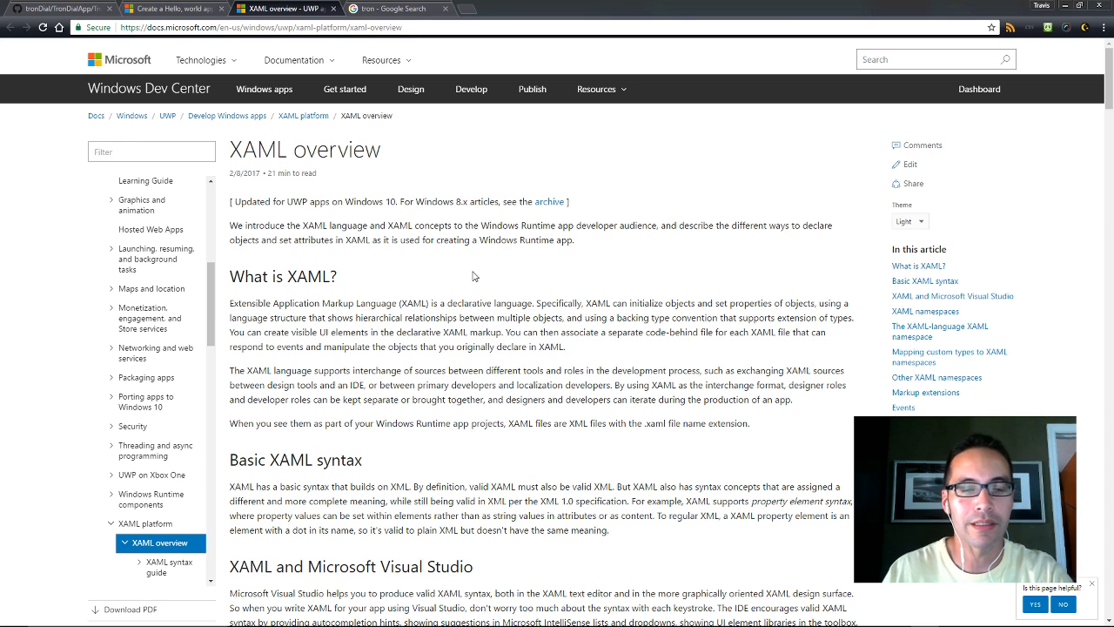
pyautogui.moveTo(451, 266)
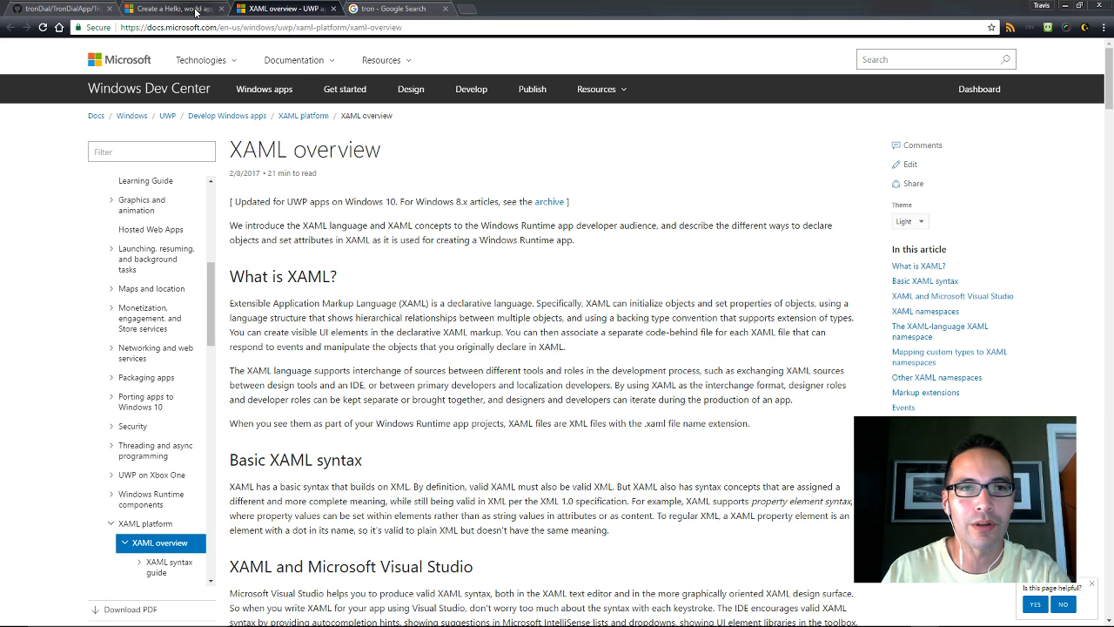
# Read the Hello, world XAML app tutorial in Microsoft Docs, then switch to the Tron Dial project in Blend
pyautogui.click(169, 8)
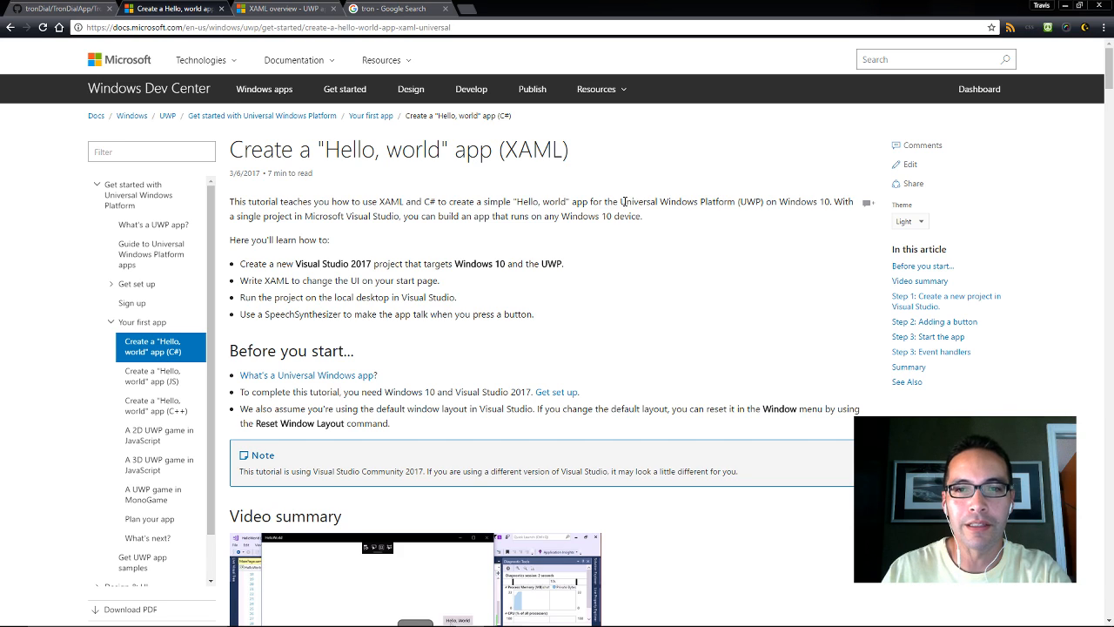
pyautogui.doubleClick(688, 201)
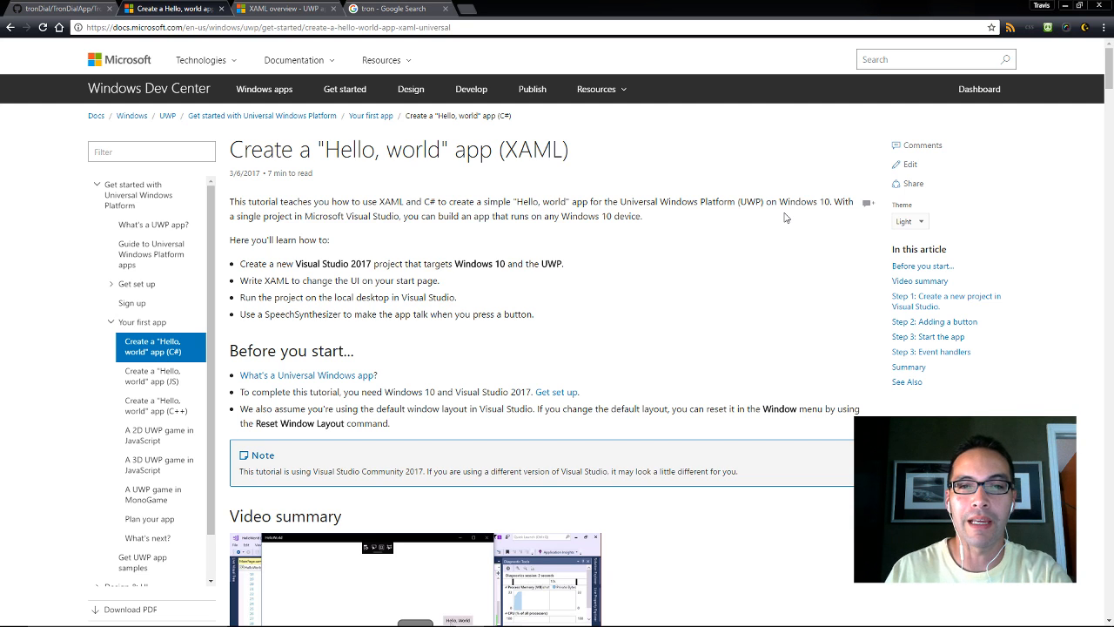
pyautogui.moveTo(781, 217)
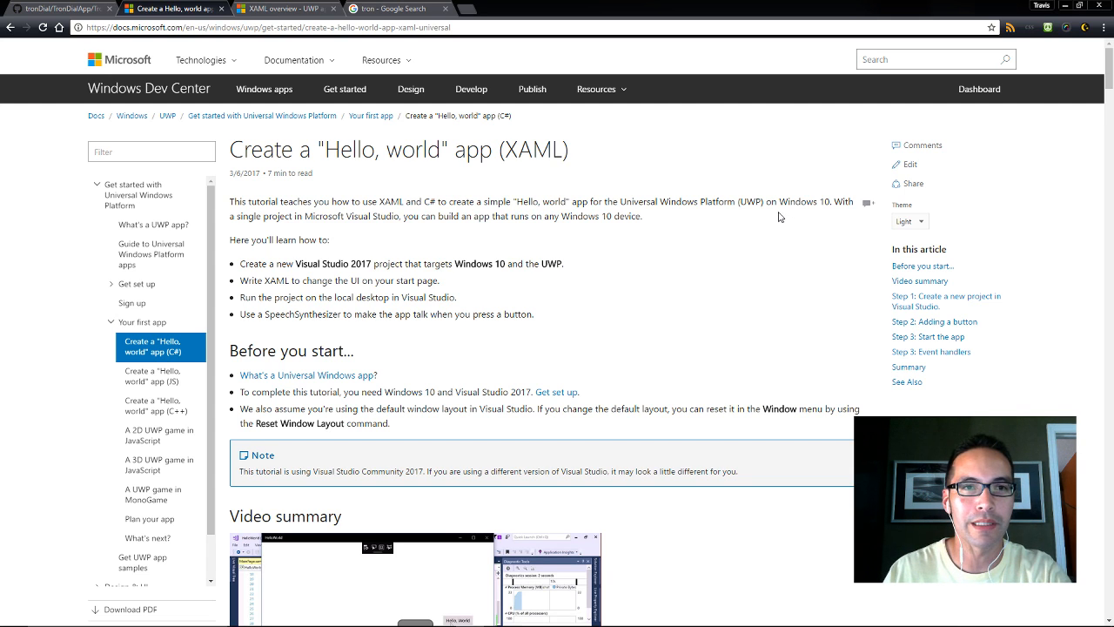
pyautogui.moveTo(689, 239)
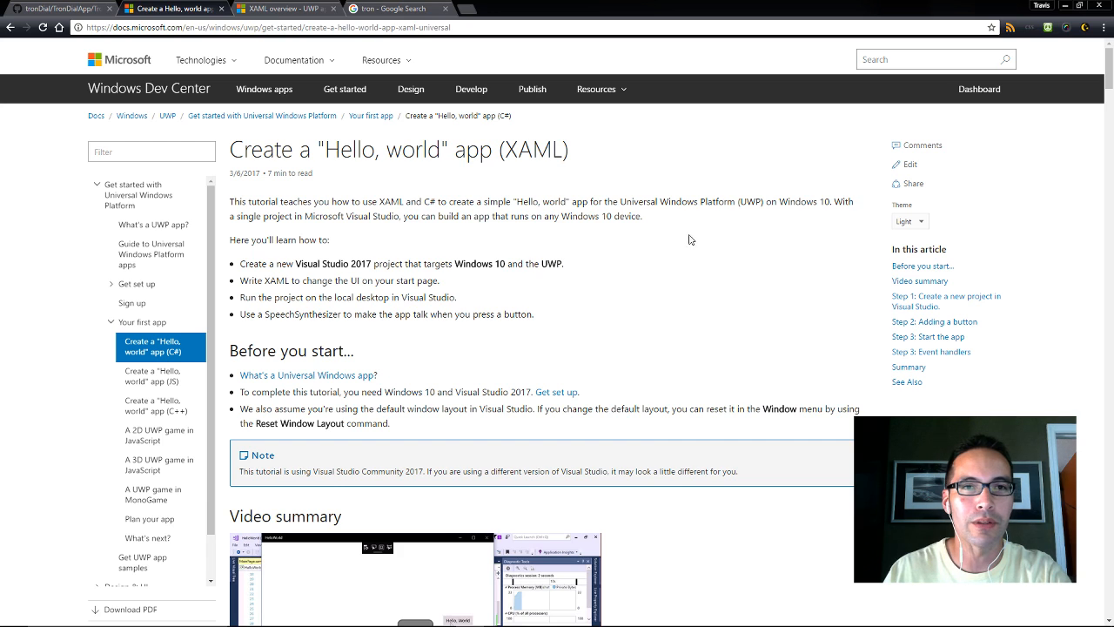
pyautogui.click(391, 8)
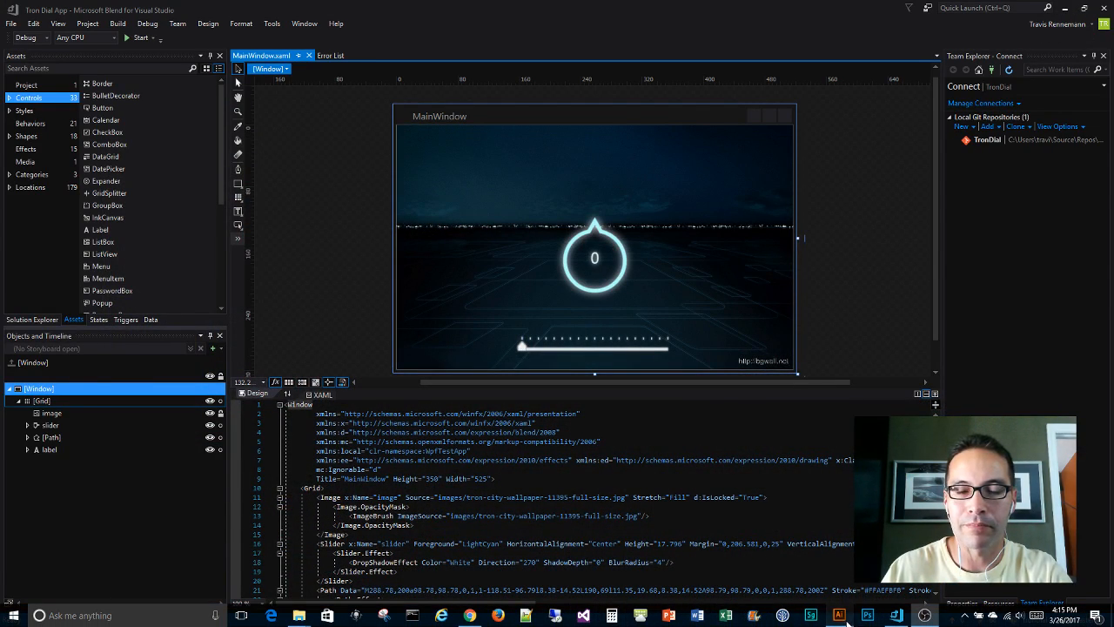
# Switch to Dial.ai in Illustrator, showing the dial's outlined circular path and pointed top notch
pyautogui.click(868, 616)
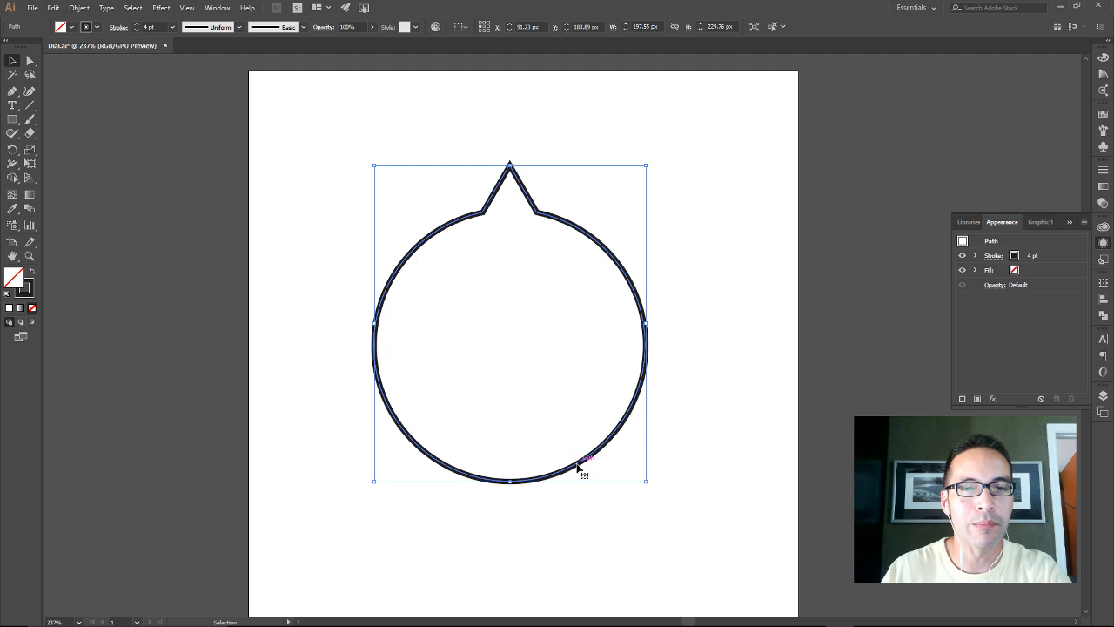
pyautogui.moveTo(449, 231)
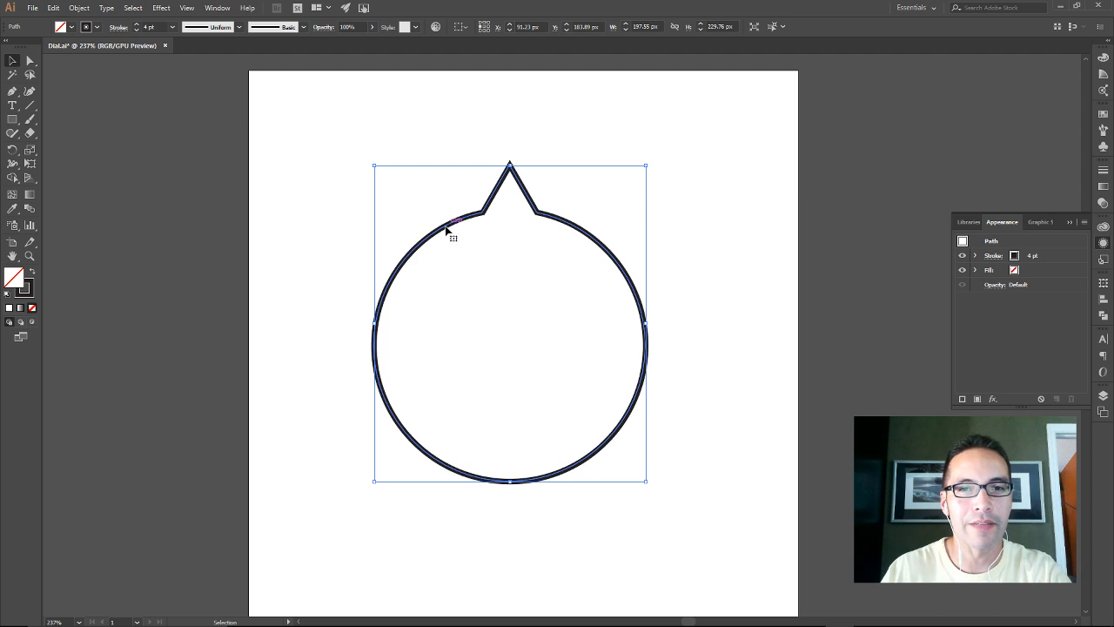
pyautogui.moveTo(537, 234)
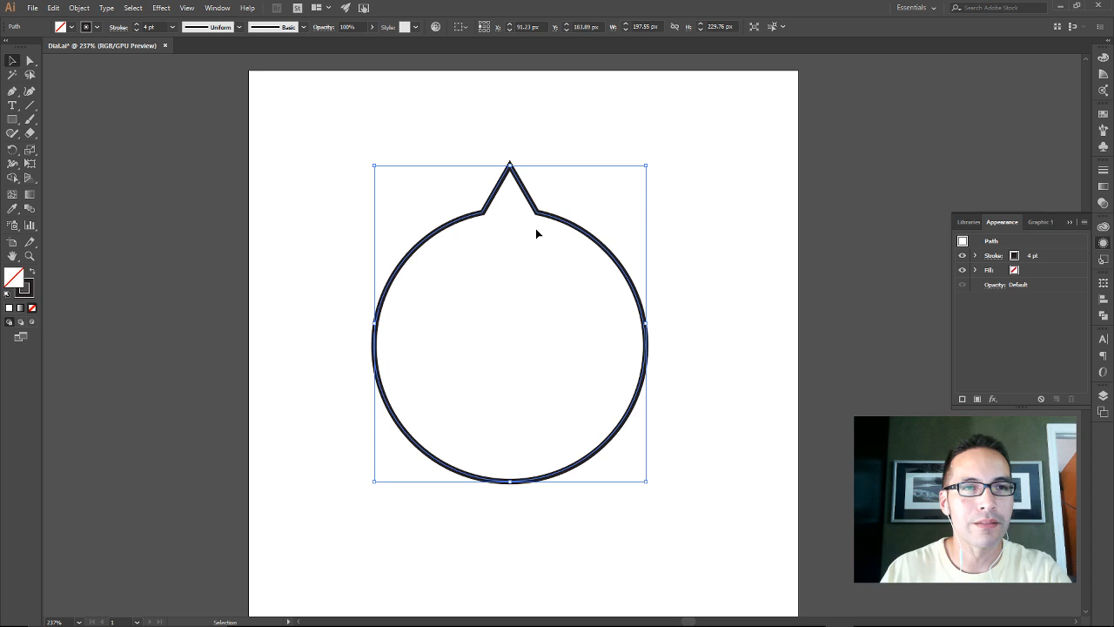
pyautogui.moveTo(197, 141)
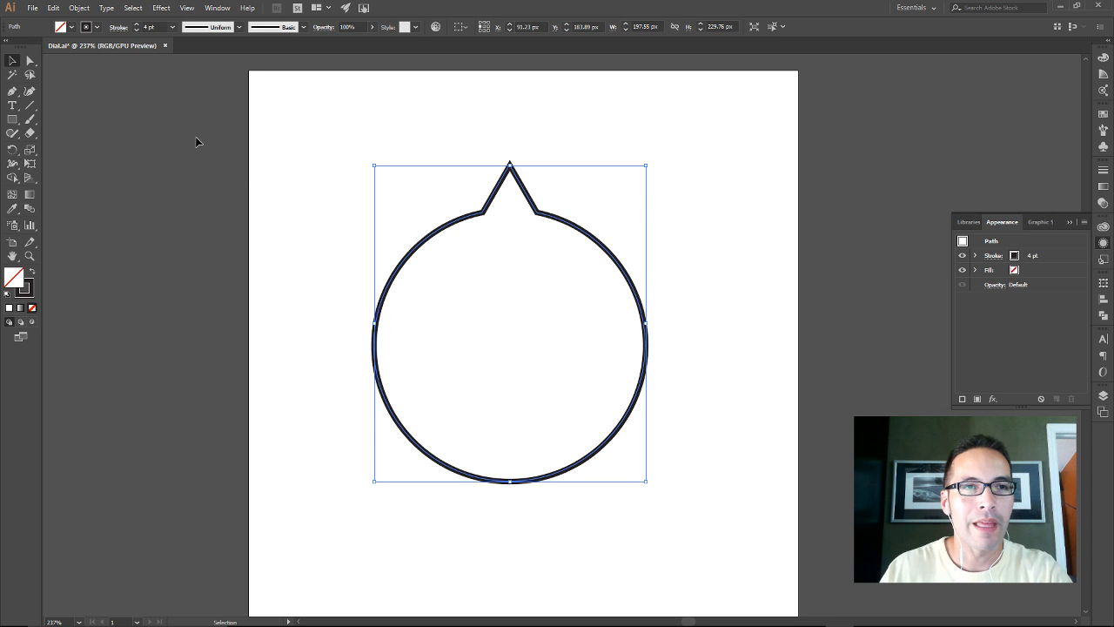
# Export the dial as Dial.svg in SVG format and view the generated SVG code
pyautogui.click(32, 8)
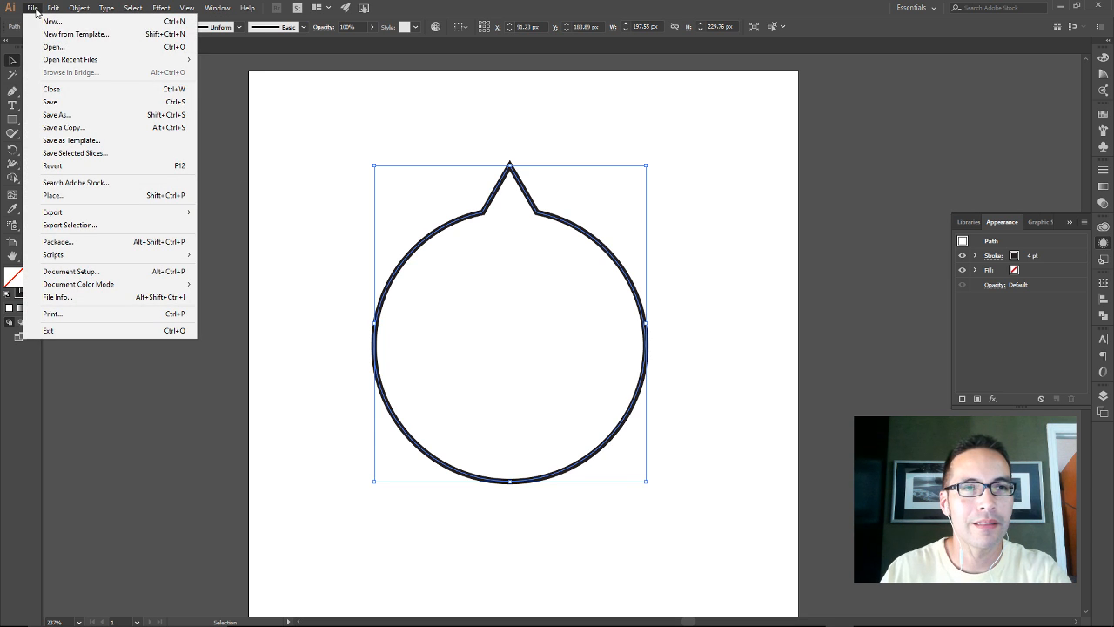
pyautogui.moveTo(52, 212)
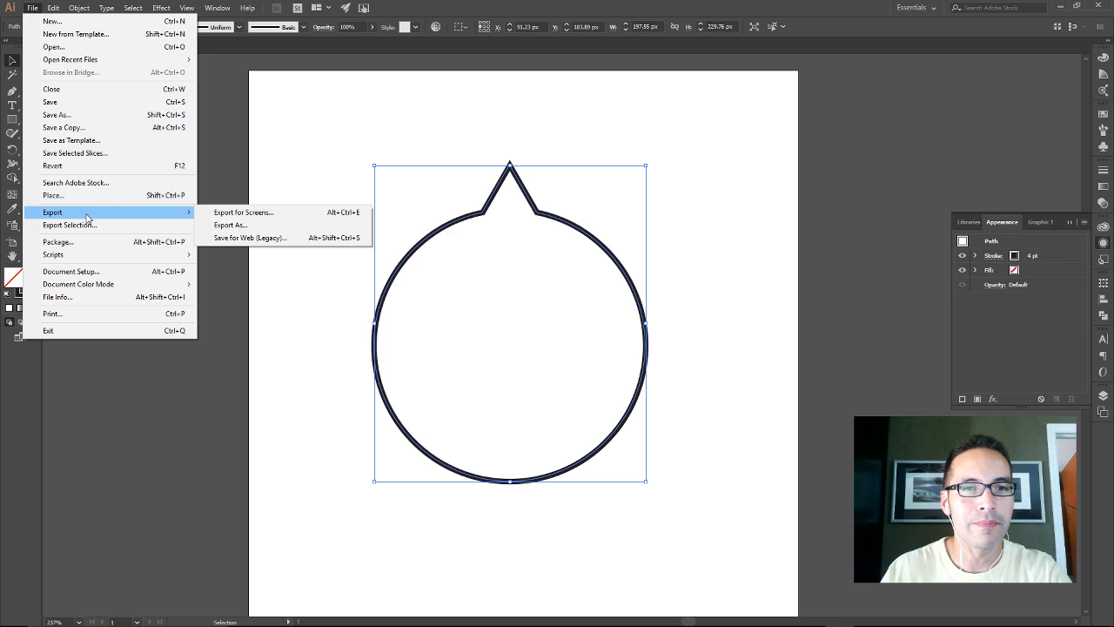
pyautogui.click(229, 224)
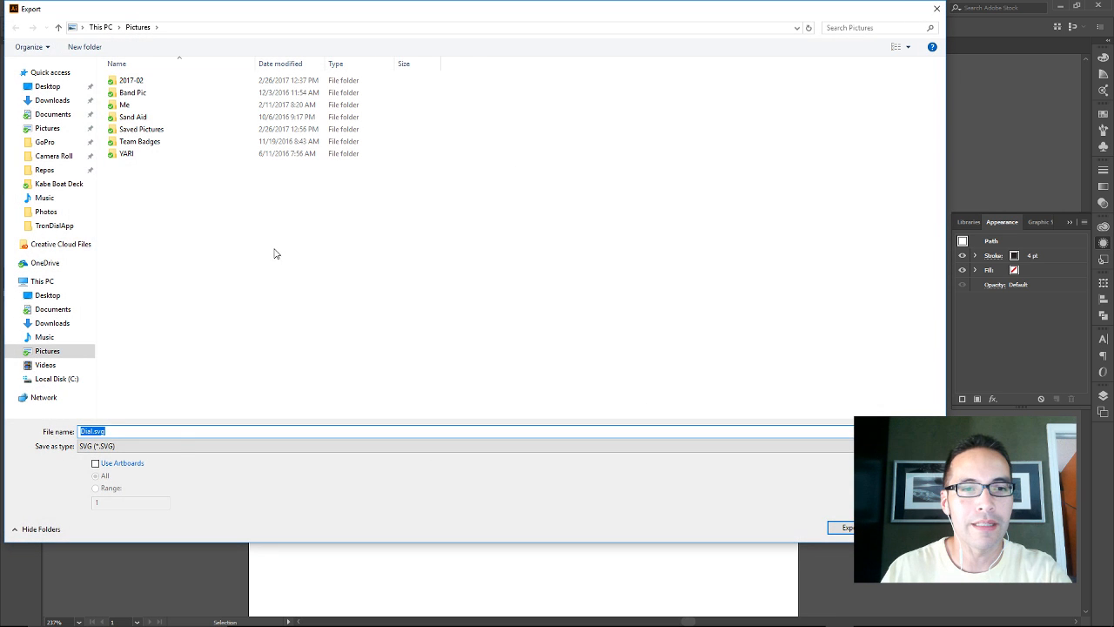
pyautogui.moveTo(831, 512)
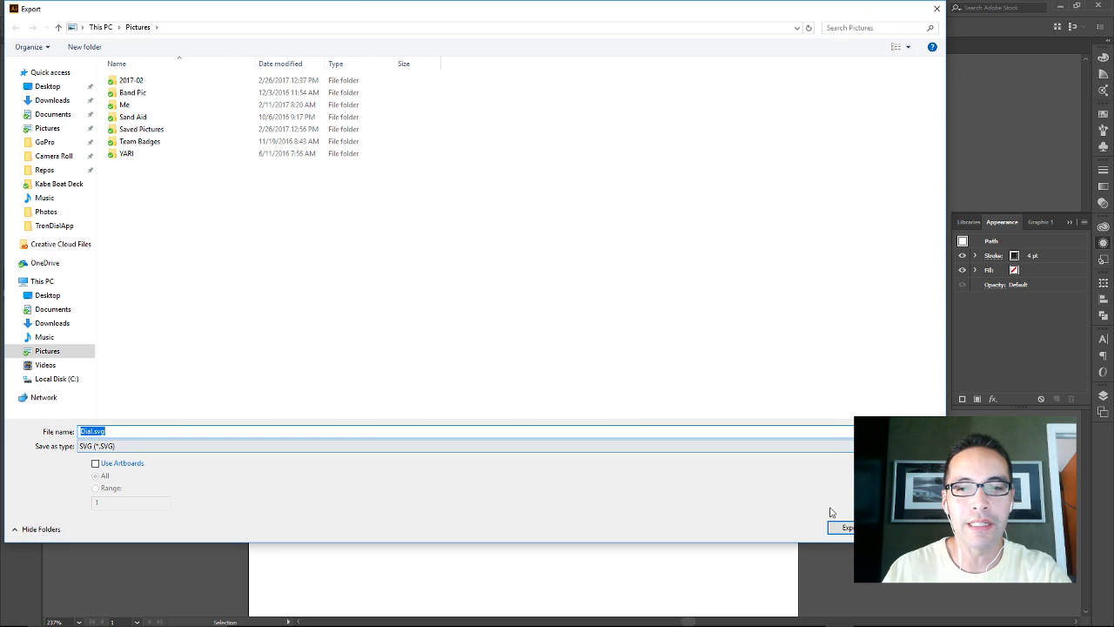
pyautogui.click(846, 527)
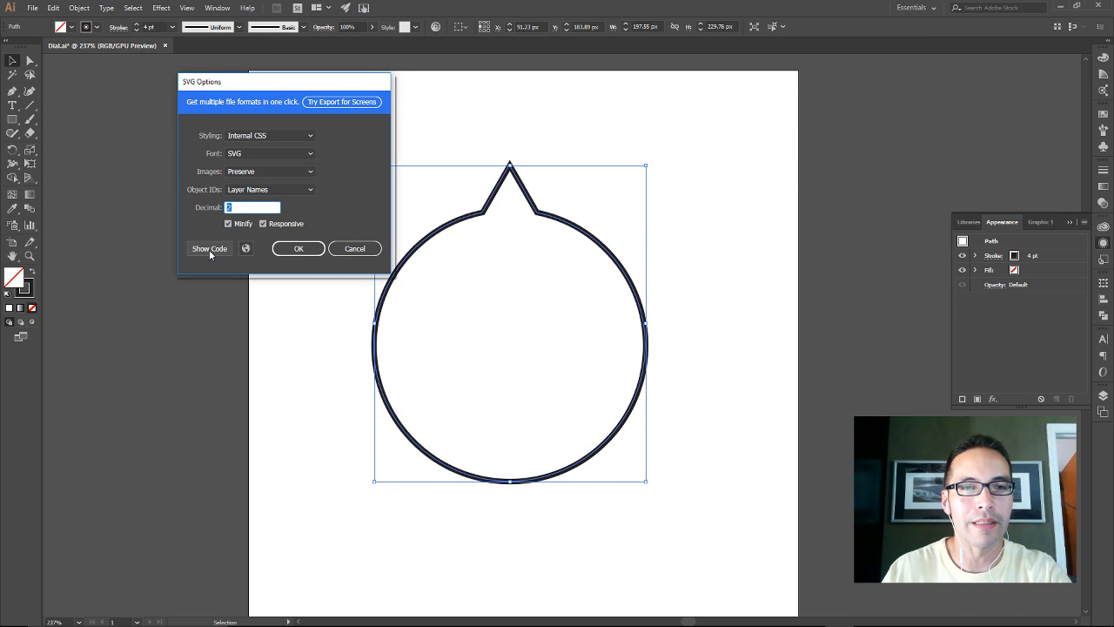
pyautogui.click(209, 248)
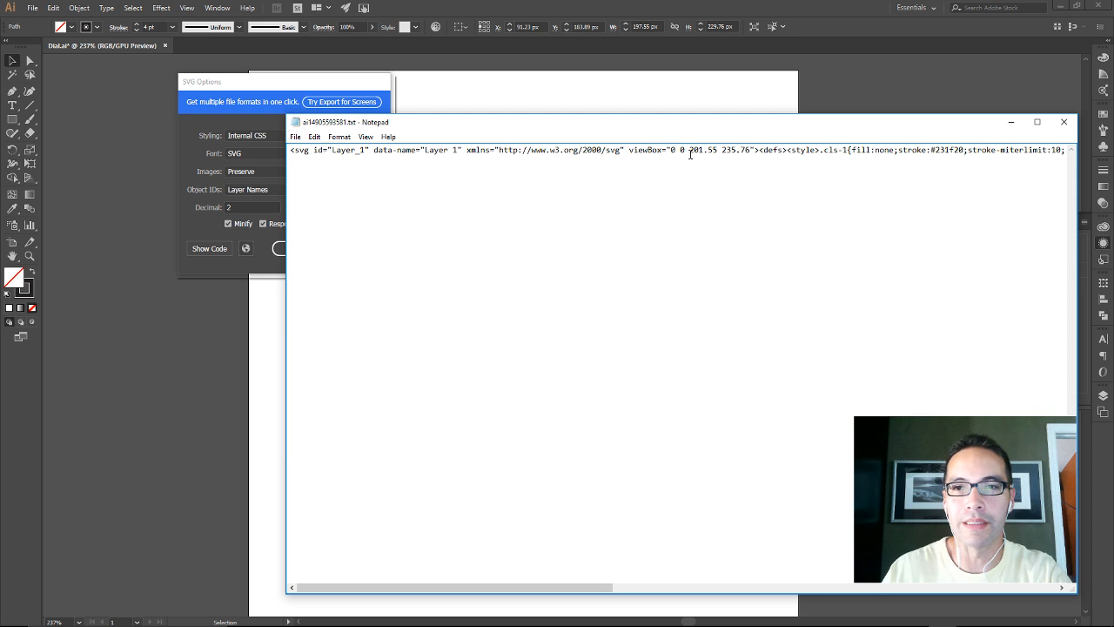
# Scroll right through the SVG code in Notepad to reveal the dial path's d attribute data
pyautogui.moveTo(448, 587); pyautogui.dragTo(584, 587)
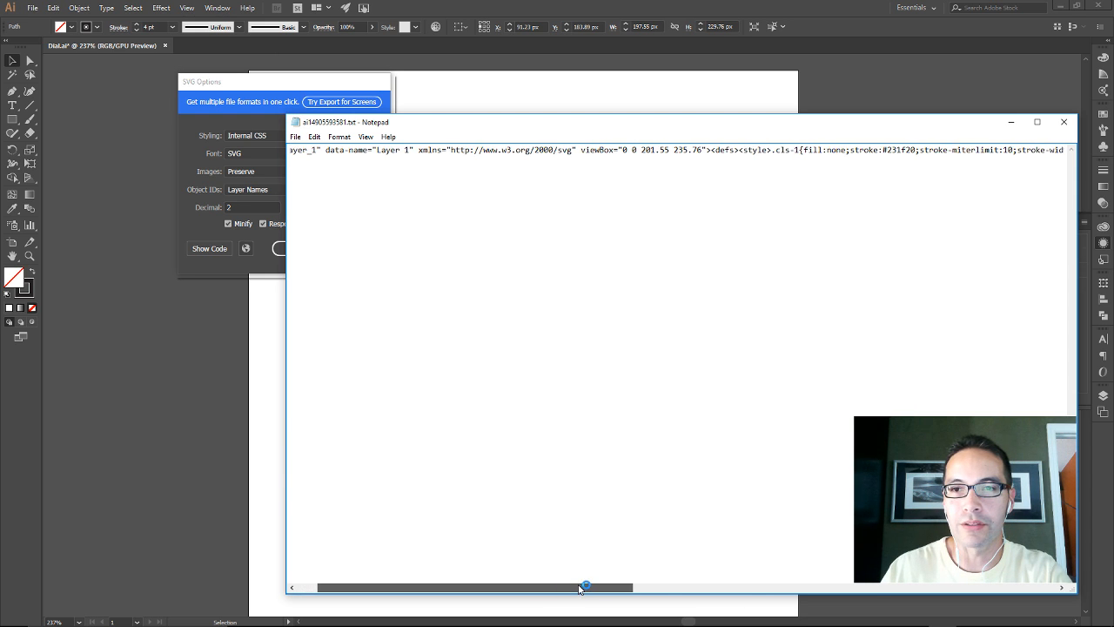
pyautogui.moveTo(585, 586); pyautogui.dragTo(809, 582)
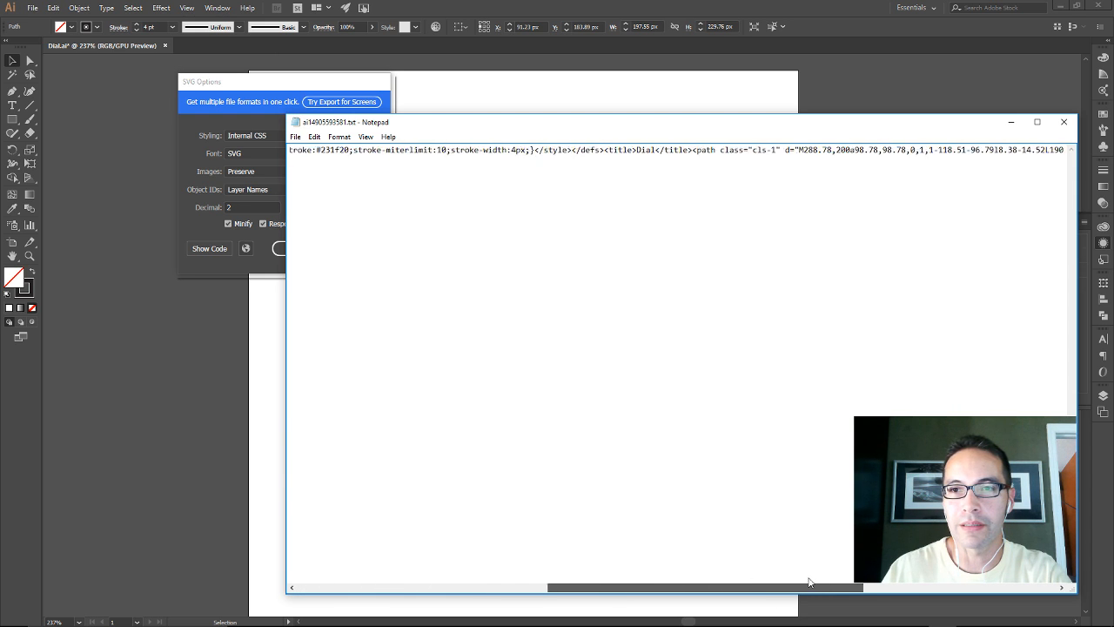
pyautogui.hscroll(3)
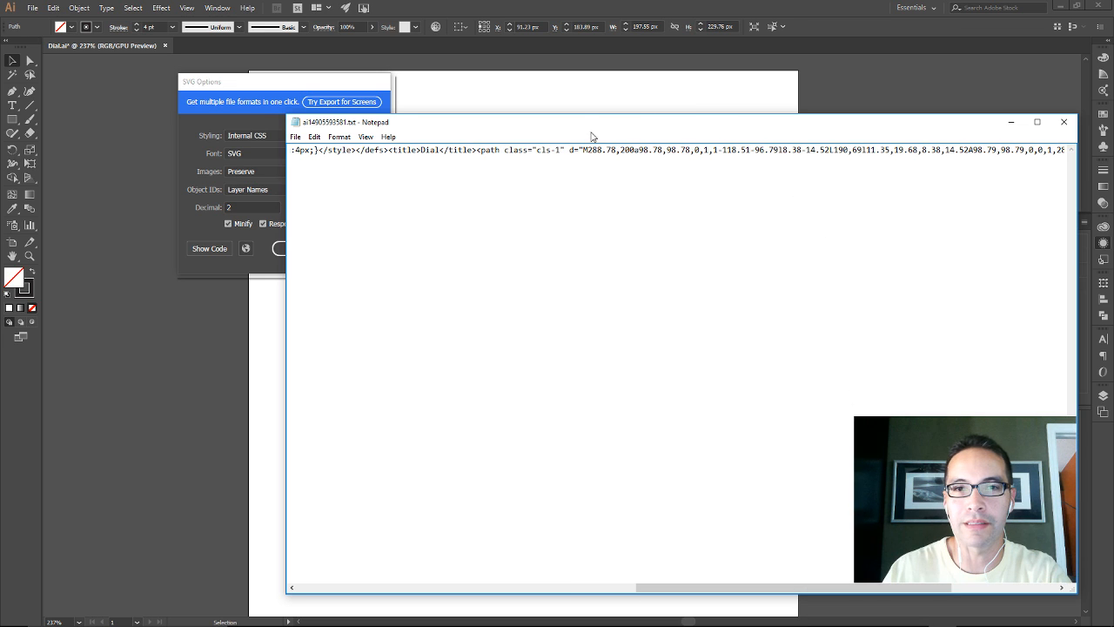
pyautogui.doubleClick(573, 150)
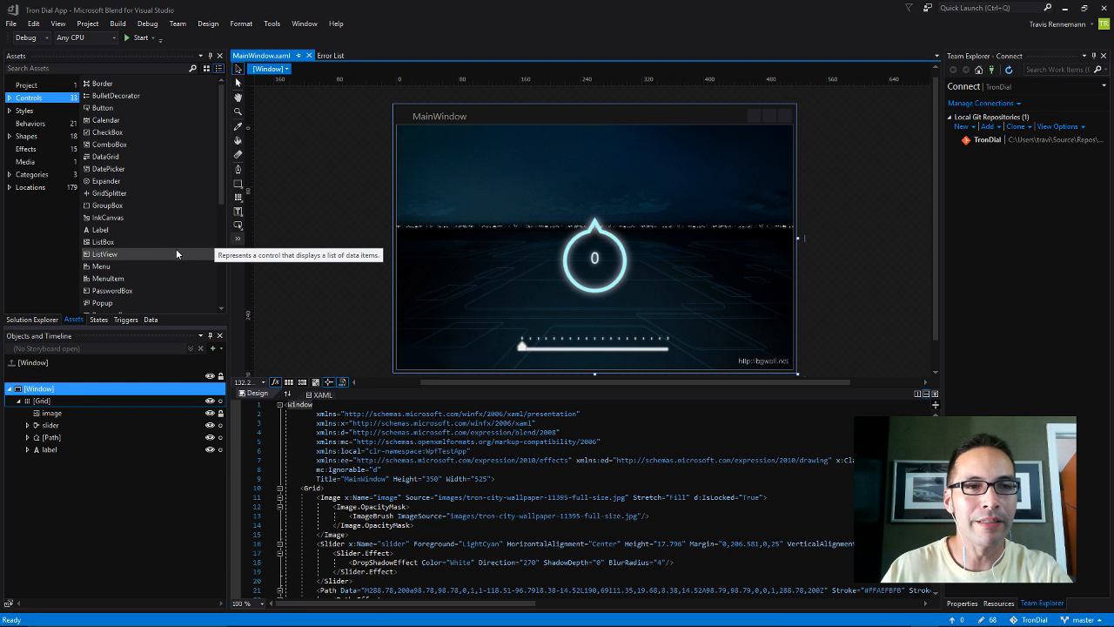
pyautogui.moveTo(223, 225)
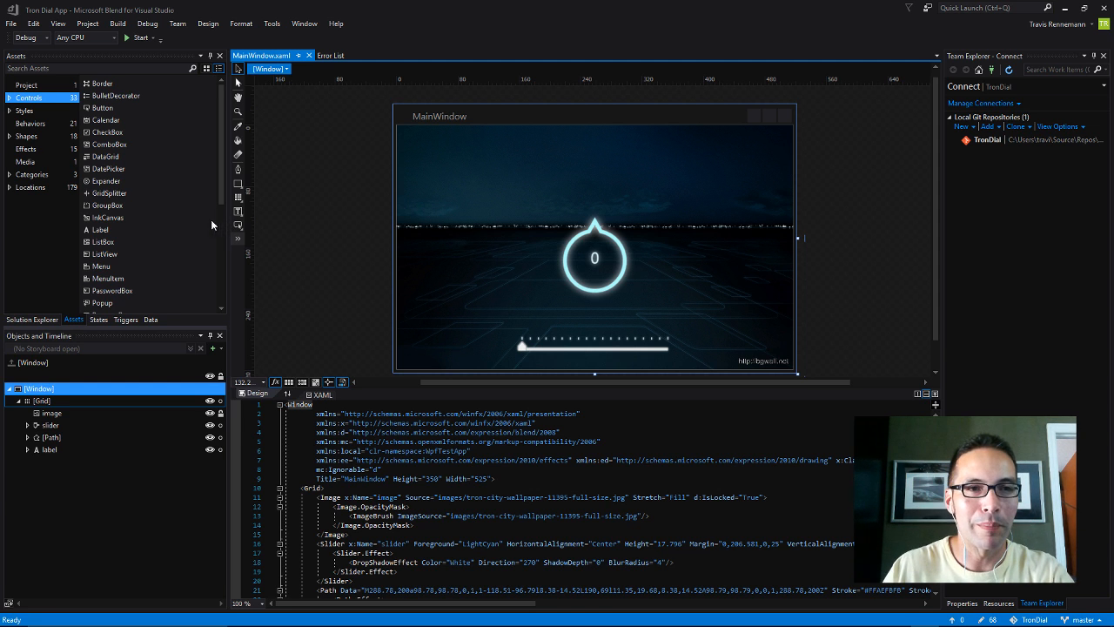
pyautogui.moveTo(114, 95)
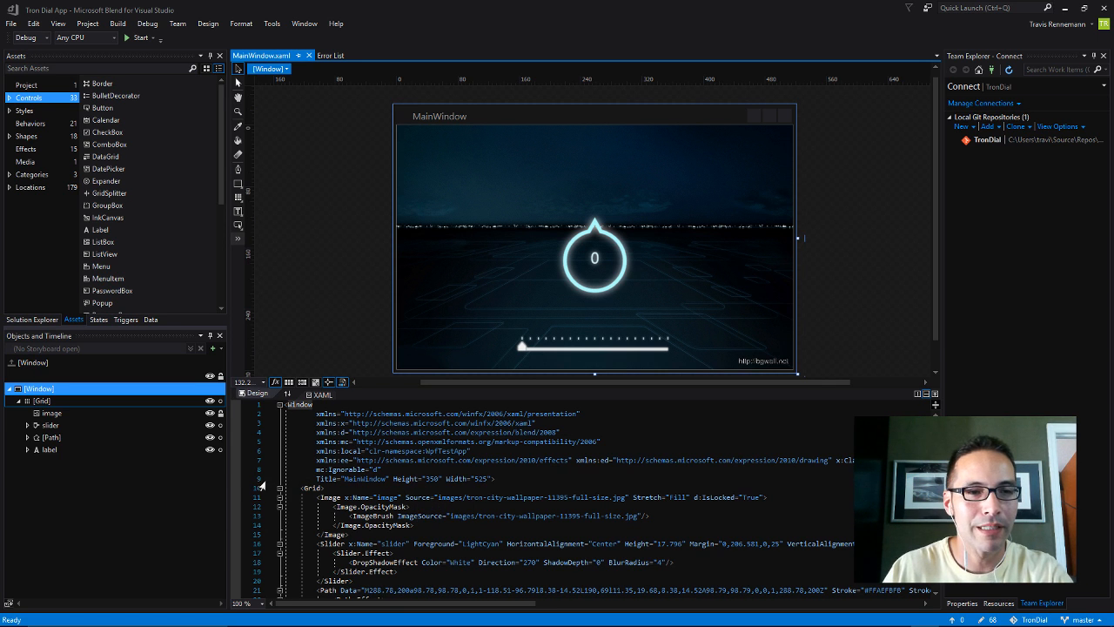
pyautogui.moveTo(529, 329)
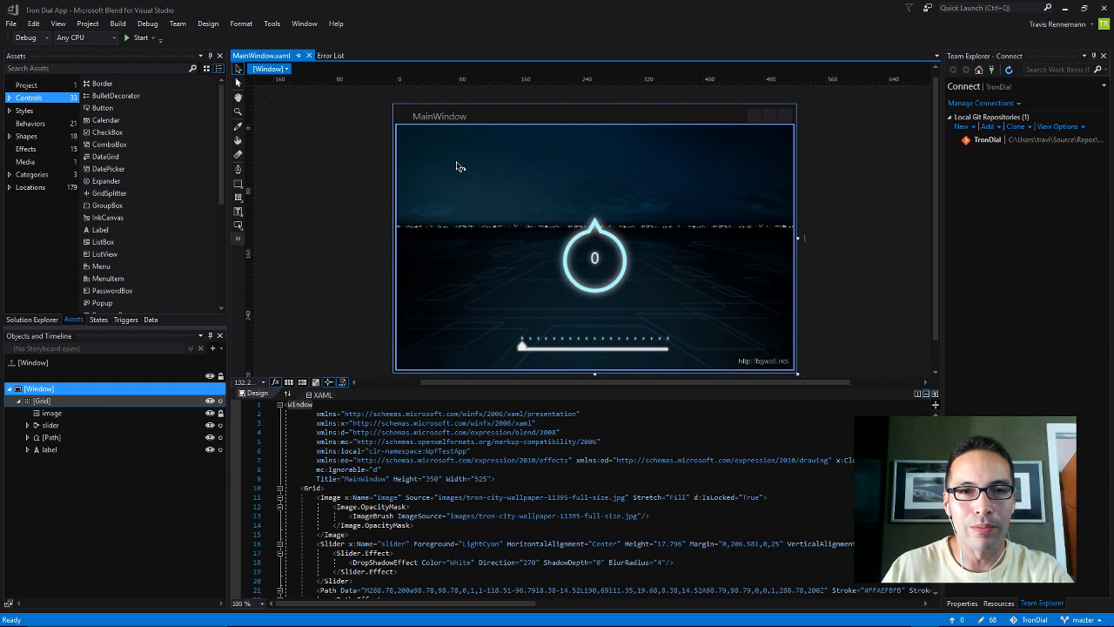
# Select the background image element and highlight its ImageBrush ImageSource wallpaper value in XAML
pyautogui.click(594, 247)
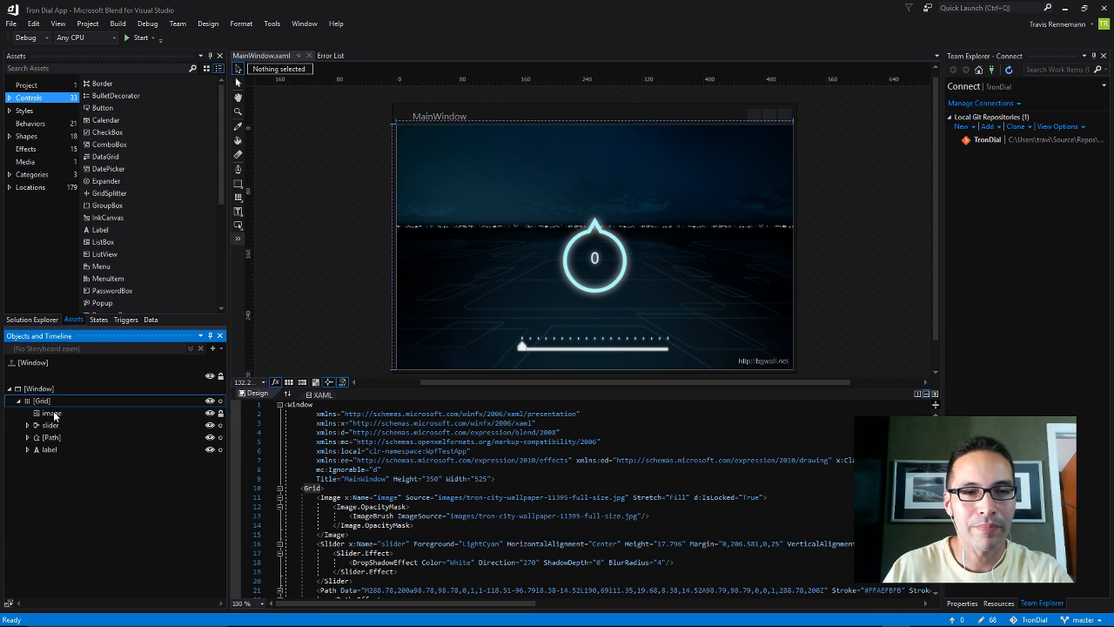
pyautogui.click(52, 413)
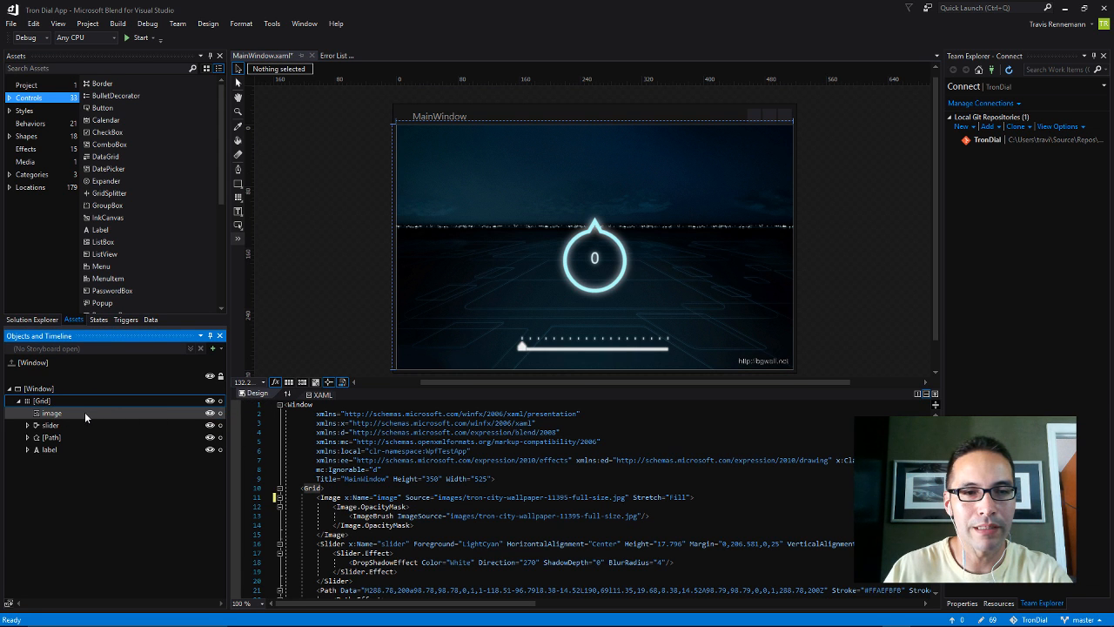
pyautogui.click(52, 413)
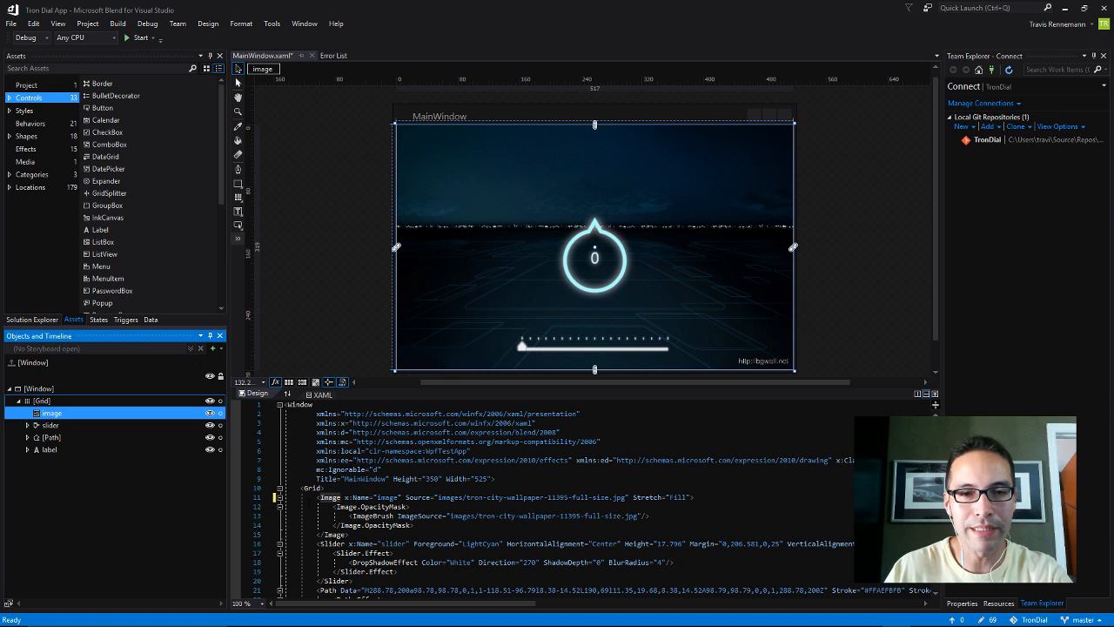
pyautogui.click(42, 400)
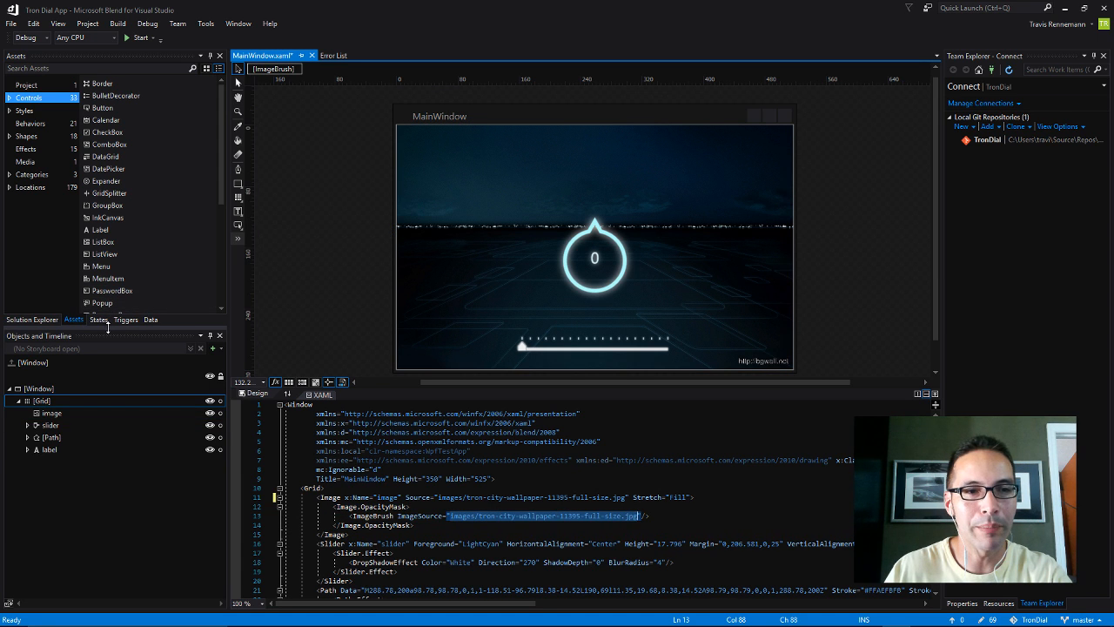
pyautogui.moveTo(98, 340)
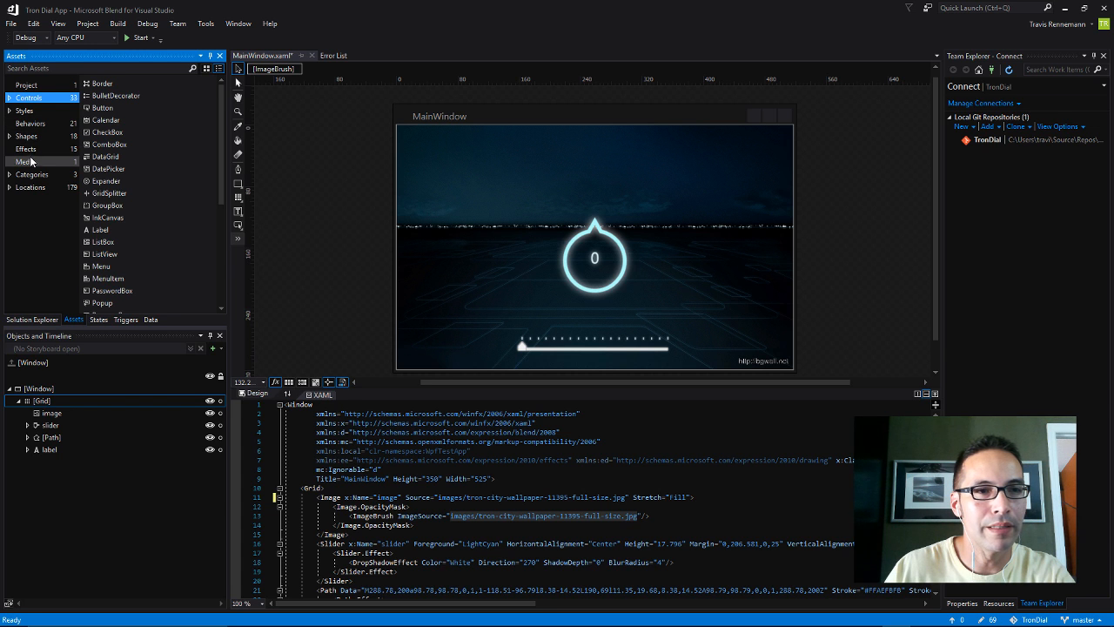
# Show the tron-city wallpaper in Assets > Media and the background image's Stretch set to Fill
pyautogui.click(25, 162)
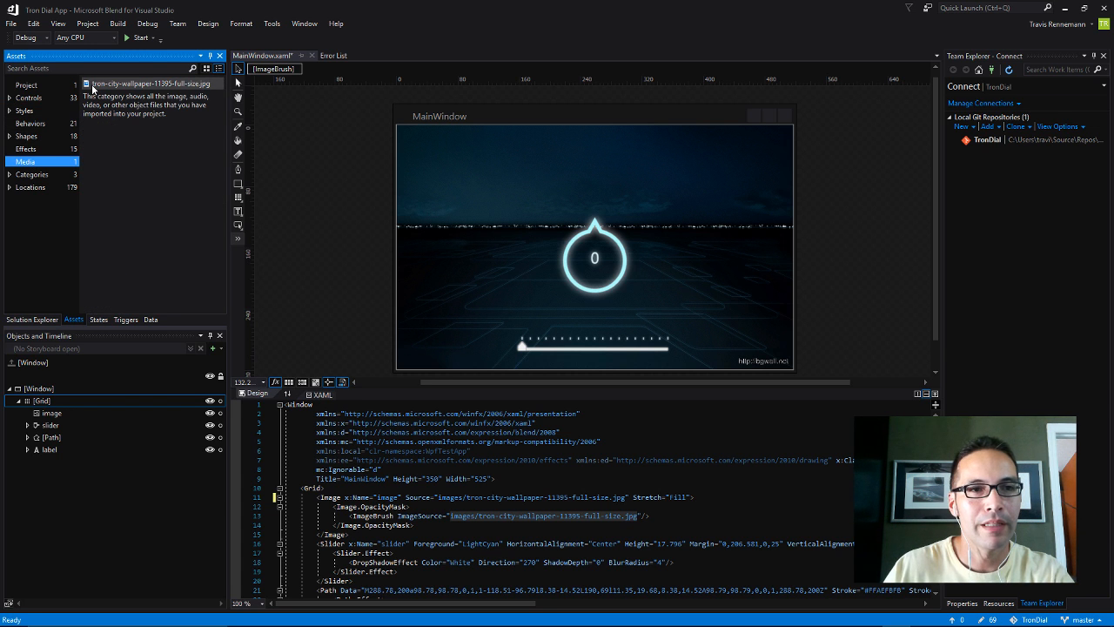
pyautogui.click(152, 83)
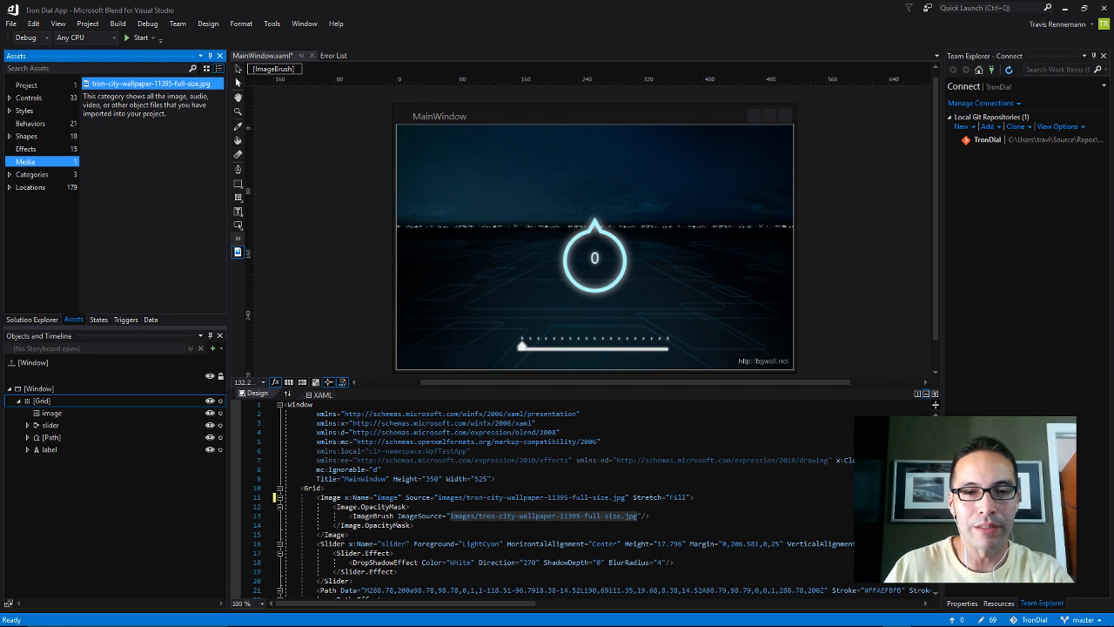
pyautogui.click(52, 412)
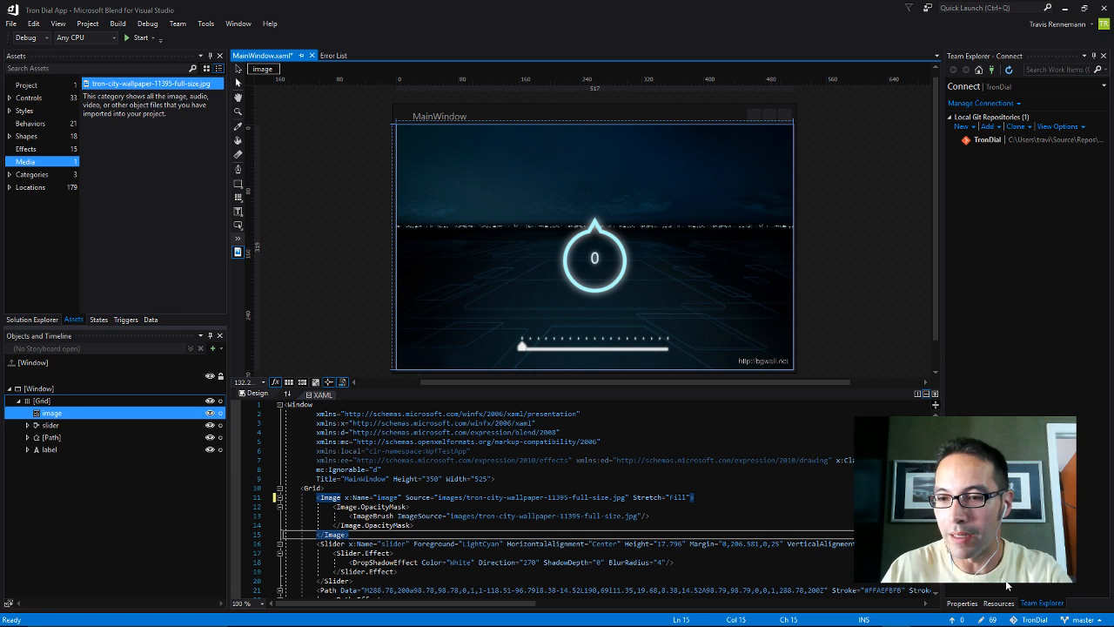
pyautogui.click(962, 602)
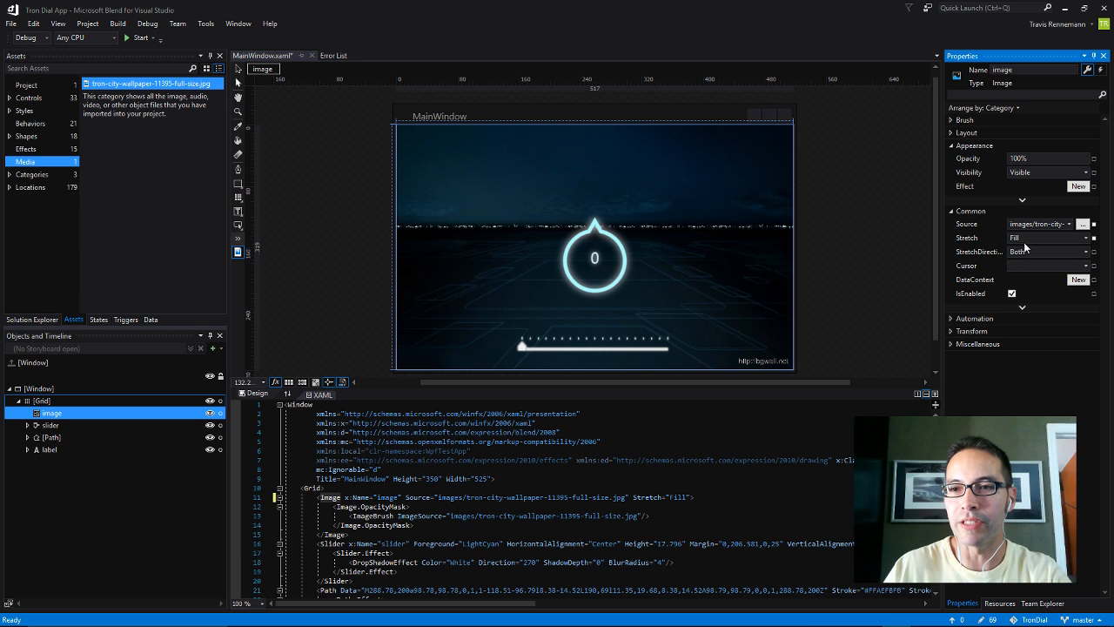
pyautogui.moveTo(1032, 247)
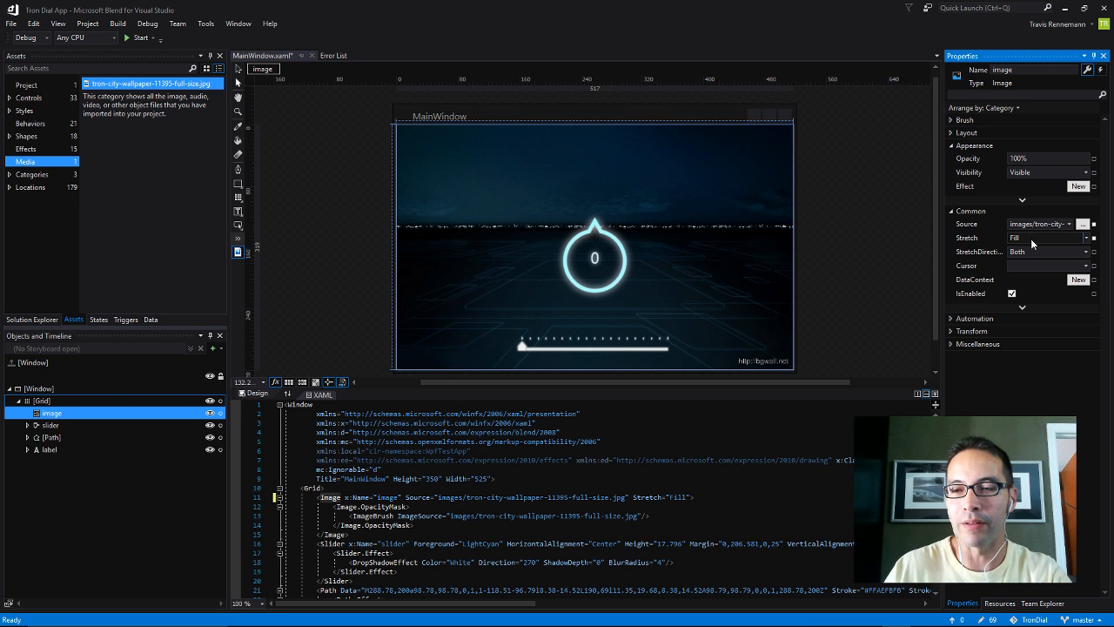
pyautogui.click(1086, 237)
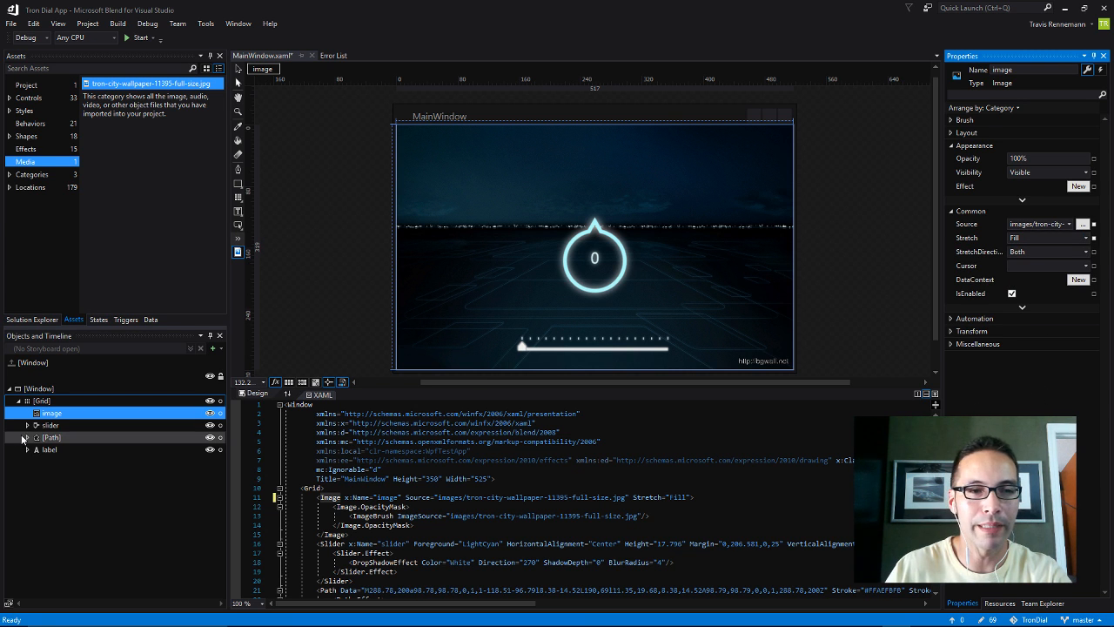
# Check the slider's 0–360 range and its white DropShadowEffect with blur radius 4
pyautogui.click(51, 424)
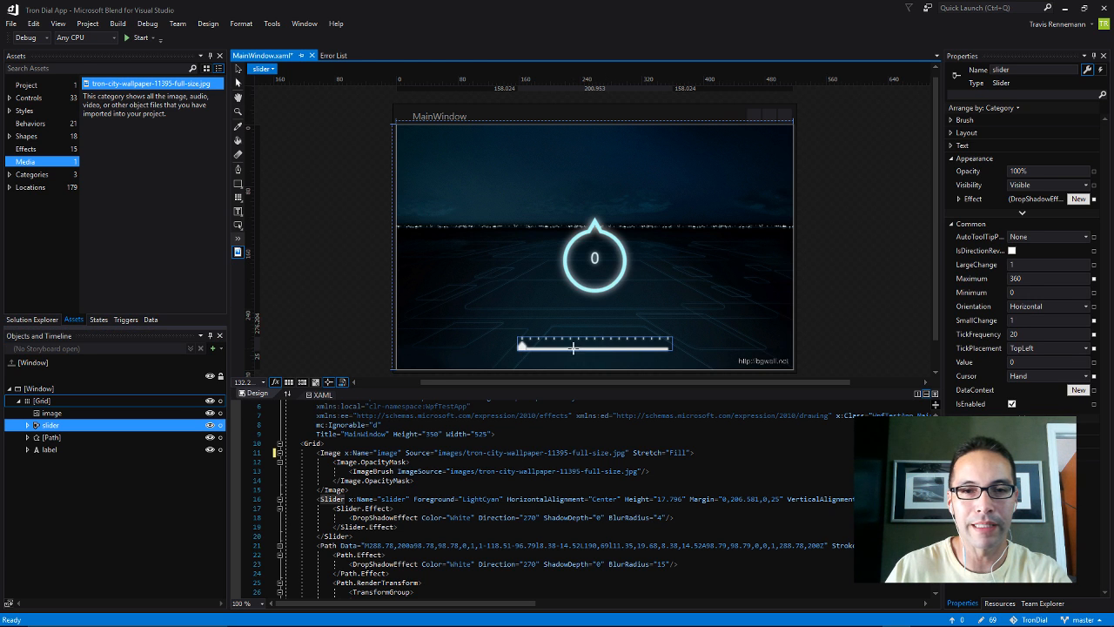
pyautogui.moveTo(574, 291)
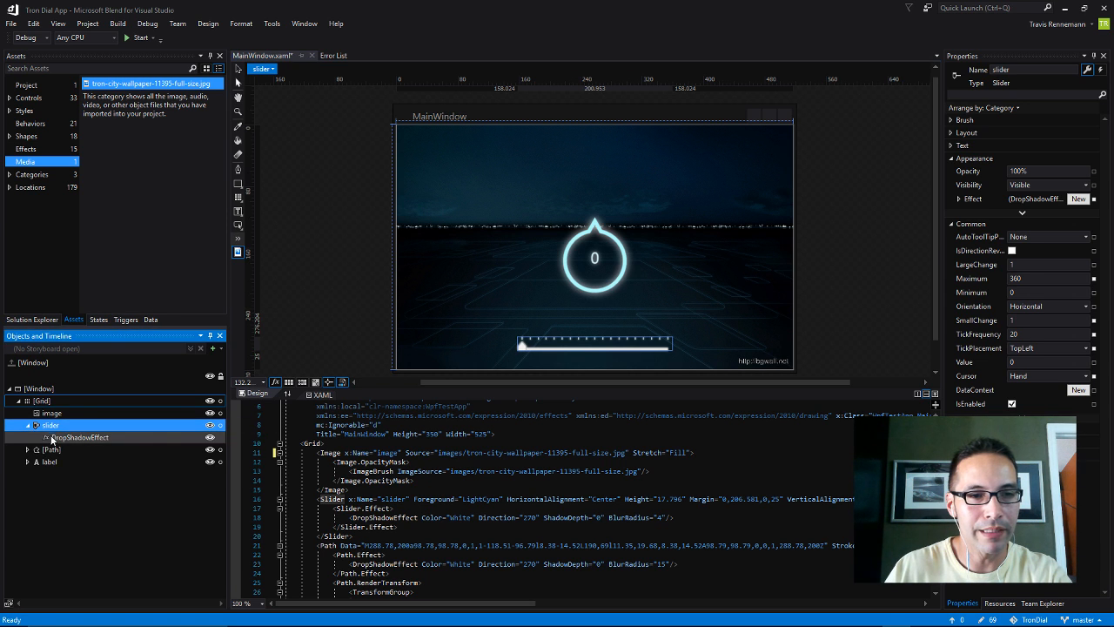
pyautogui.click(79, 437)
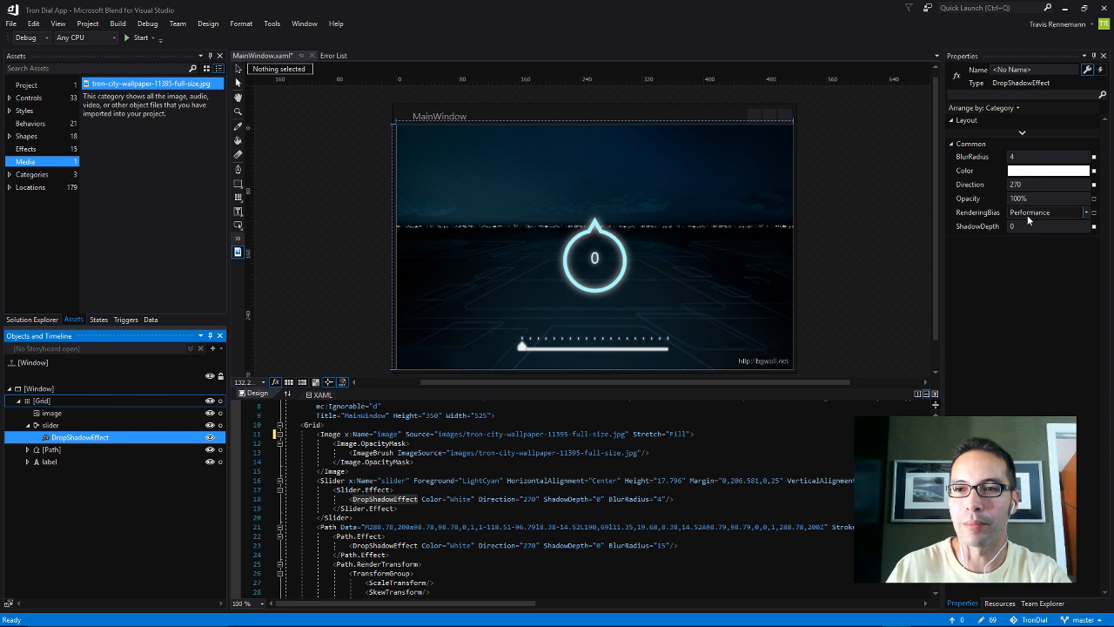
pyautogui.moveTo(694, 316)
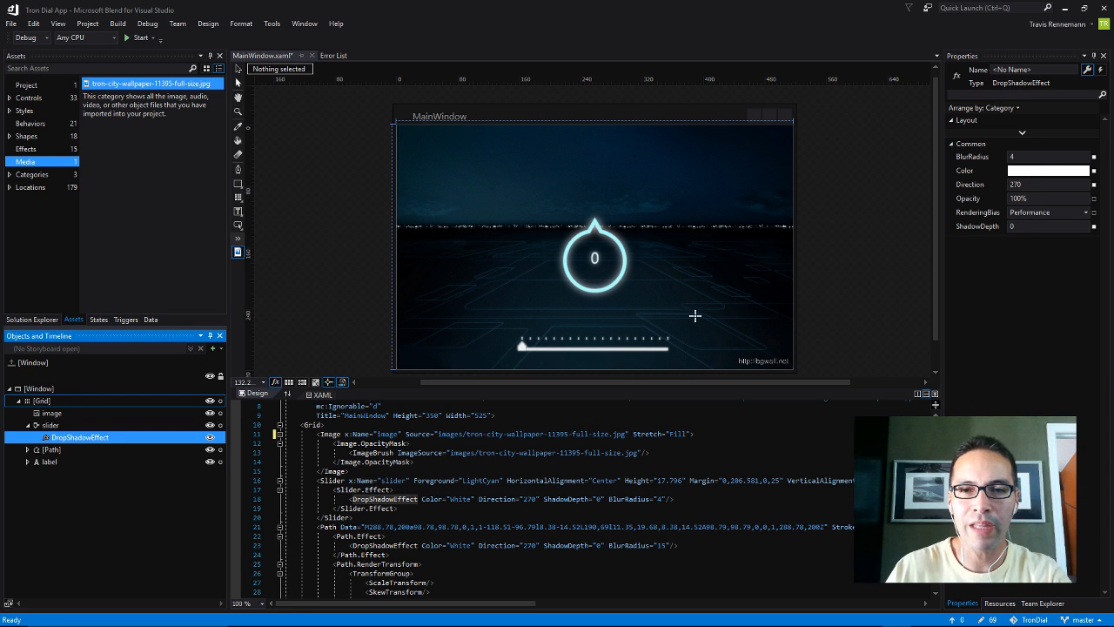
pyautogui.moveTo(626, 304)
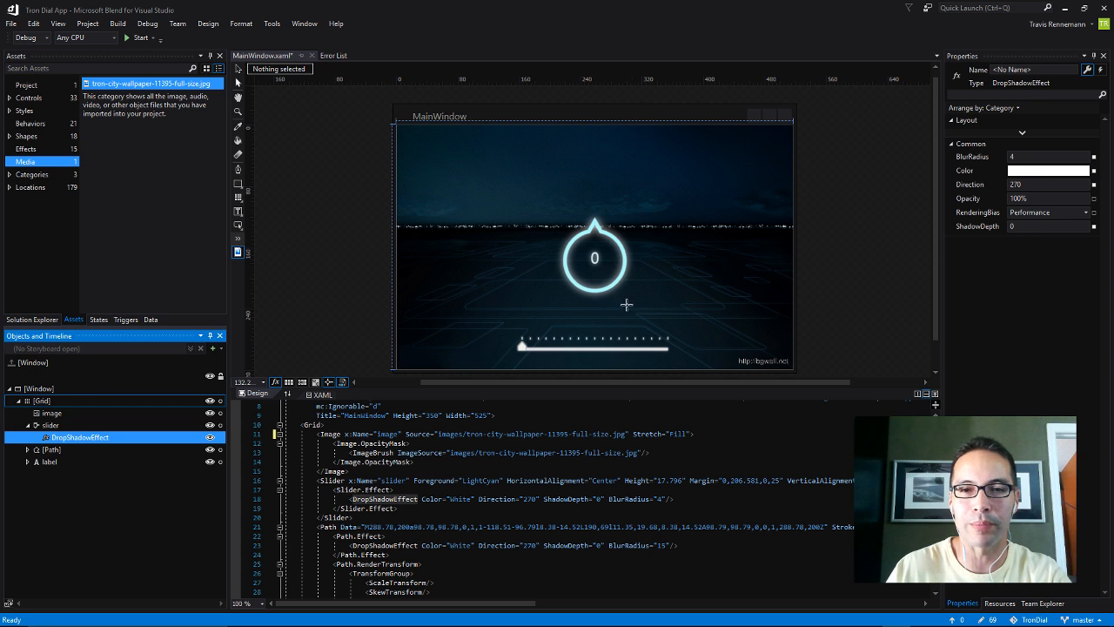
pyautogui.moveTo(677, 331)
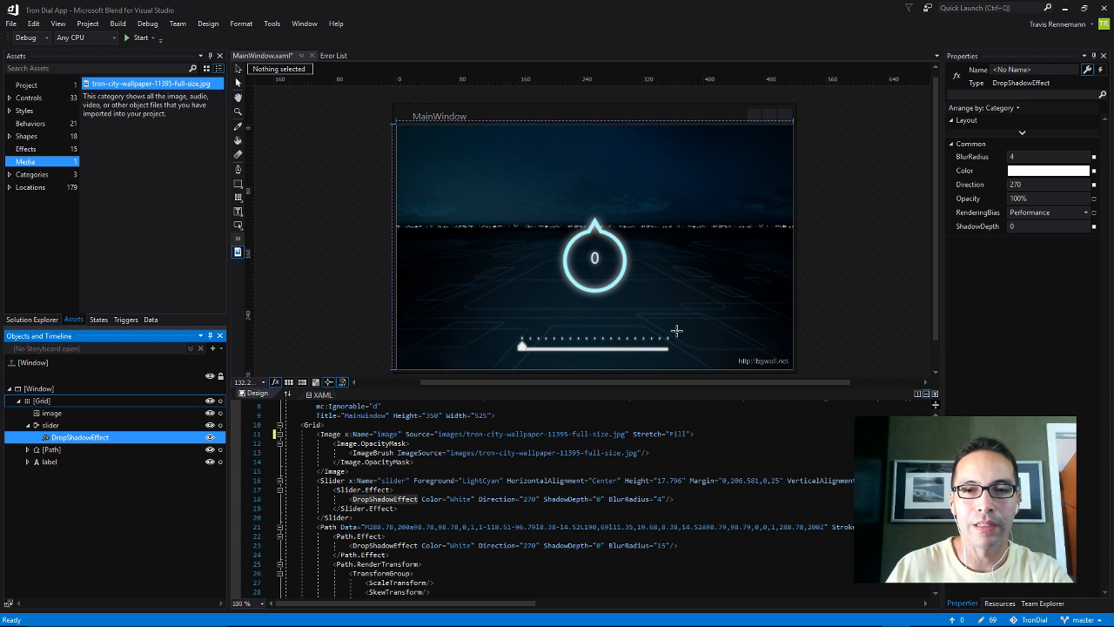
pyautogui.moveTo(631, 352)
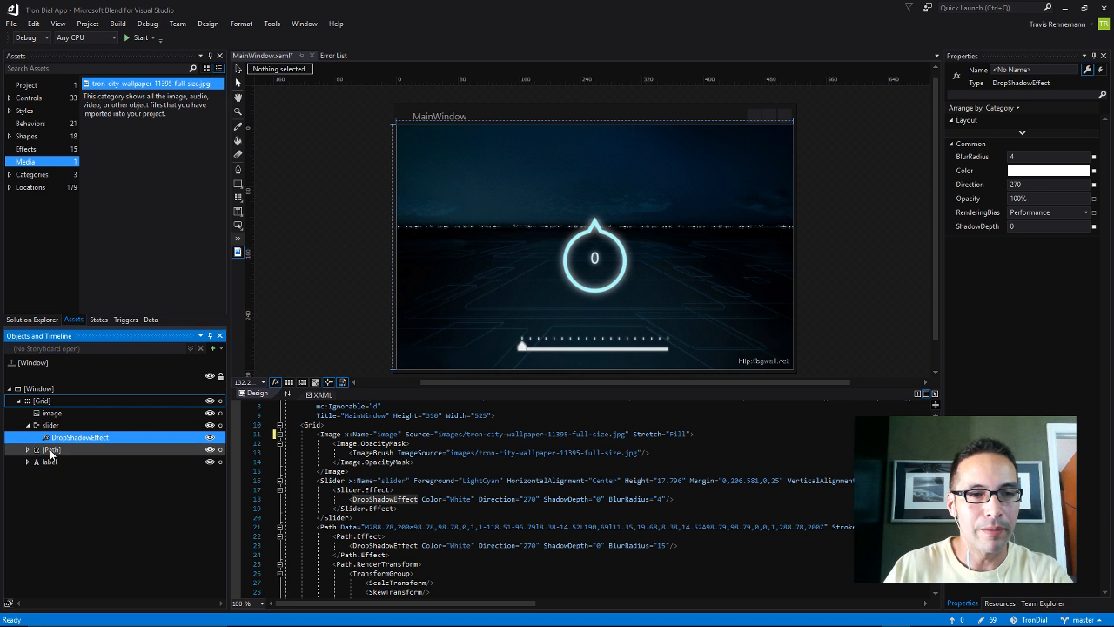
# Inspect the dial Path's slider-bound RotateTransform and its white DropShadowEffect with blur radius 15
pyautogui.click(52, 450)
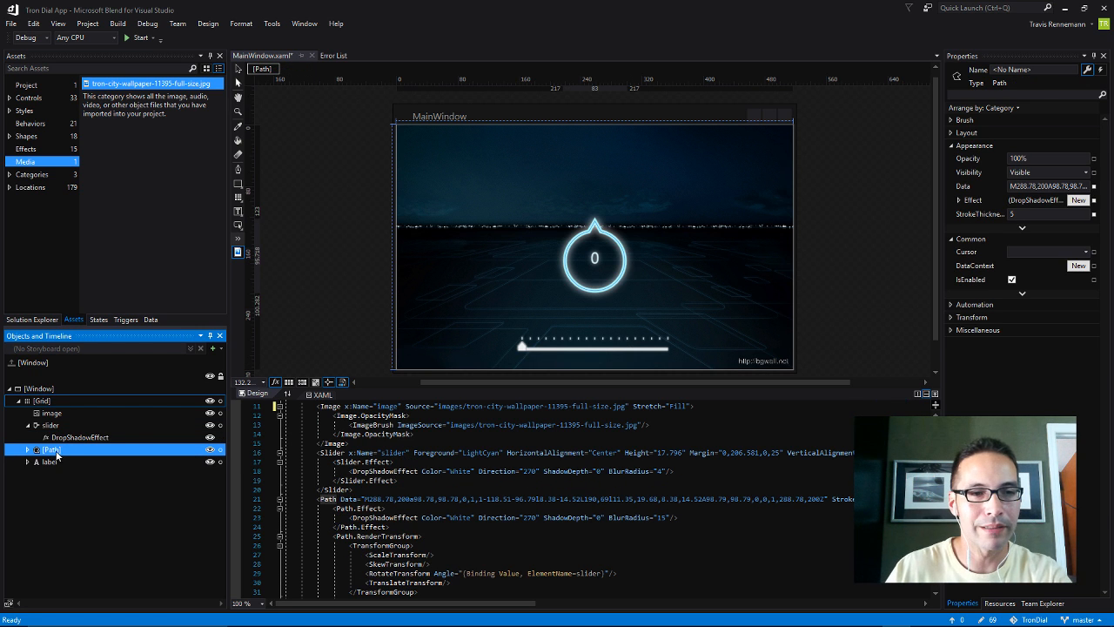
pyautogui.click(27, 449)
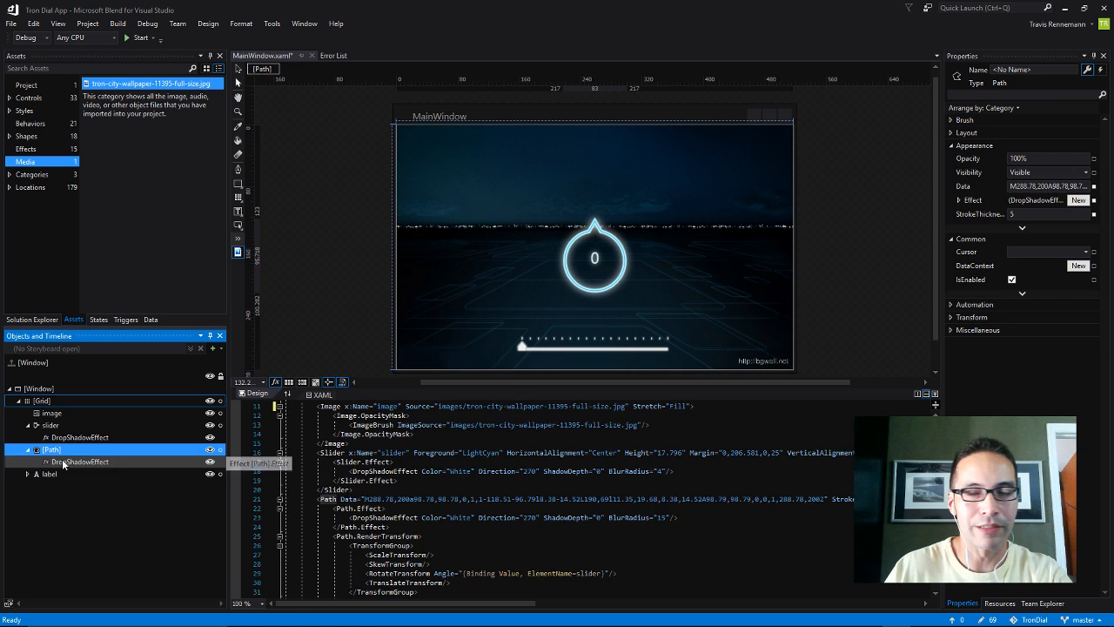
pyautogui.click(80, 461)
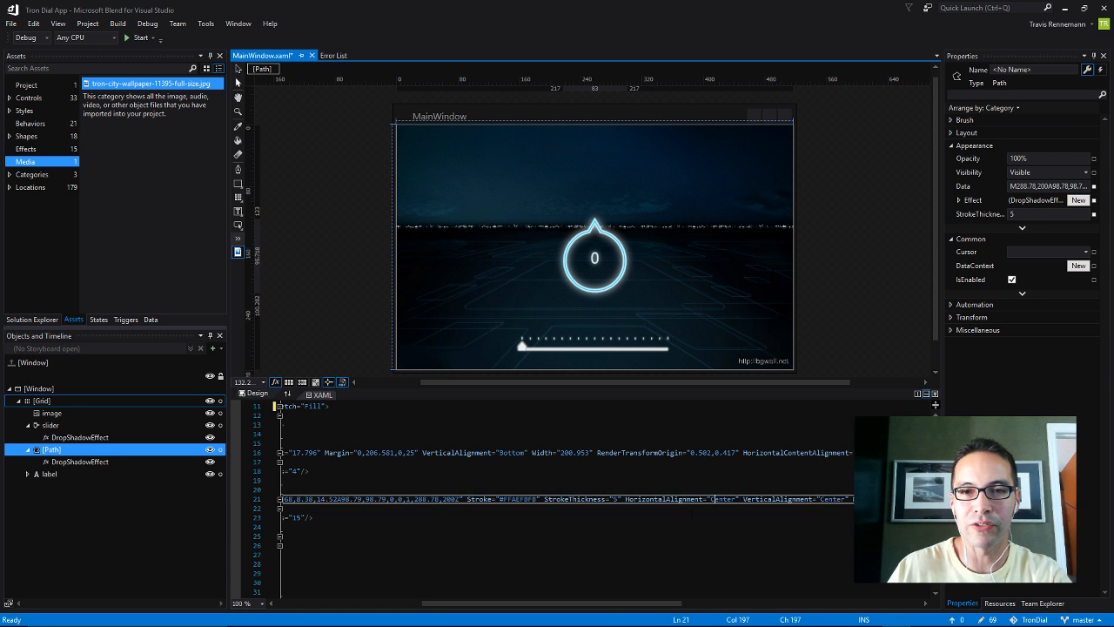
pyautogui.hscroll(3)
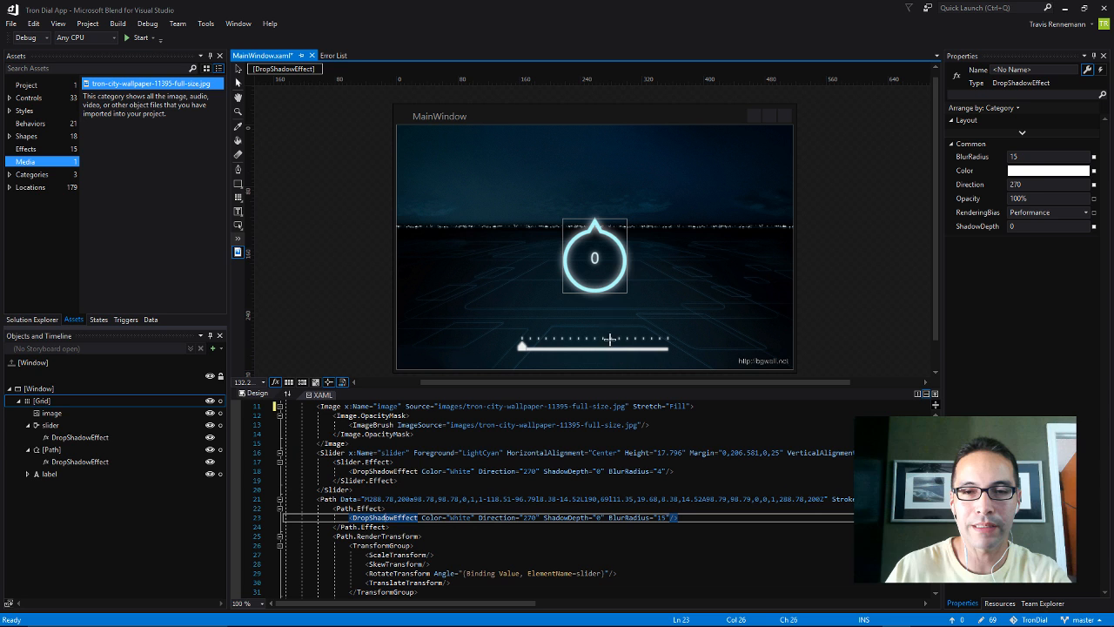
pyautogui.moveTo(607, 294)
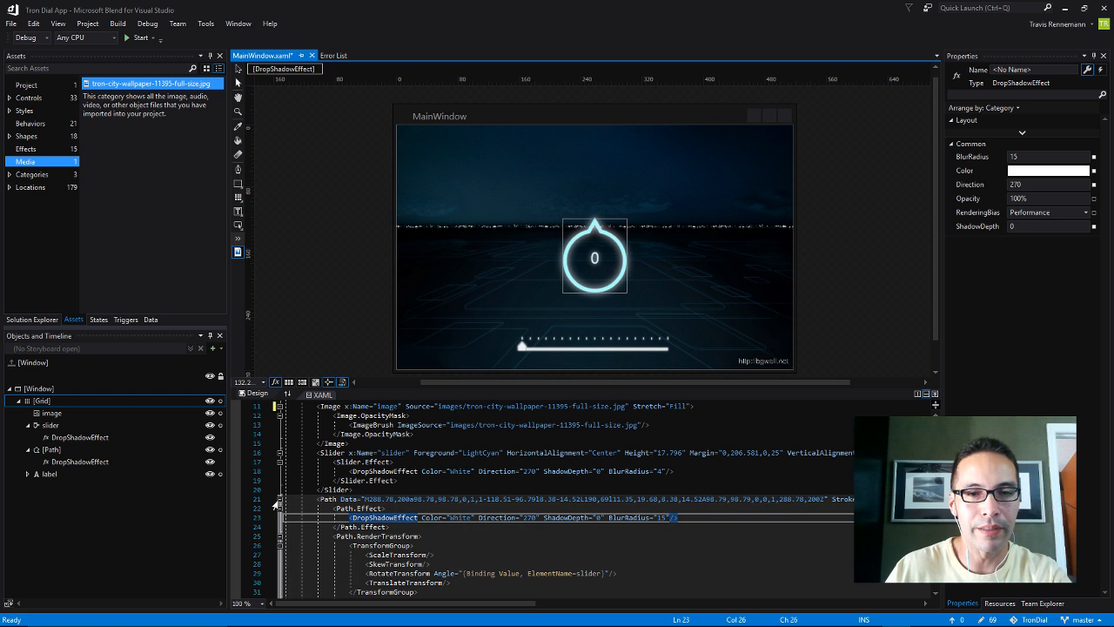
pyautogui.click(49, 473)
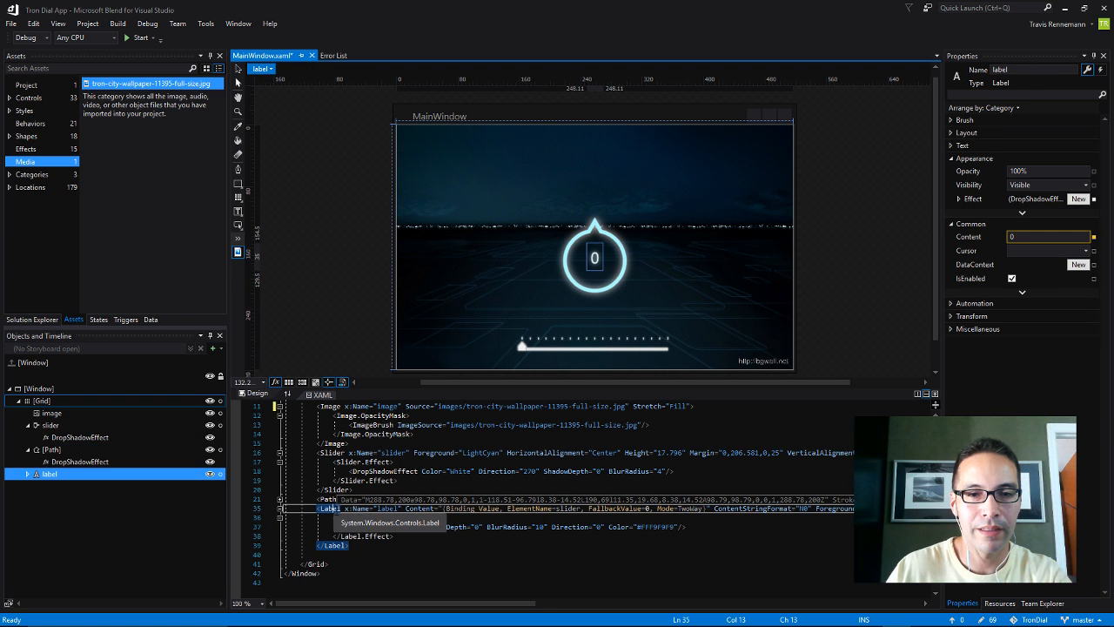
pyautogui.click(595, 258)
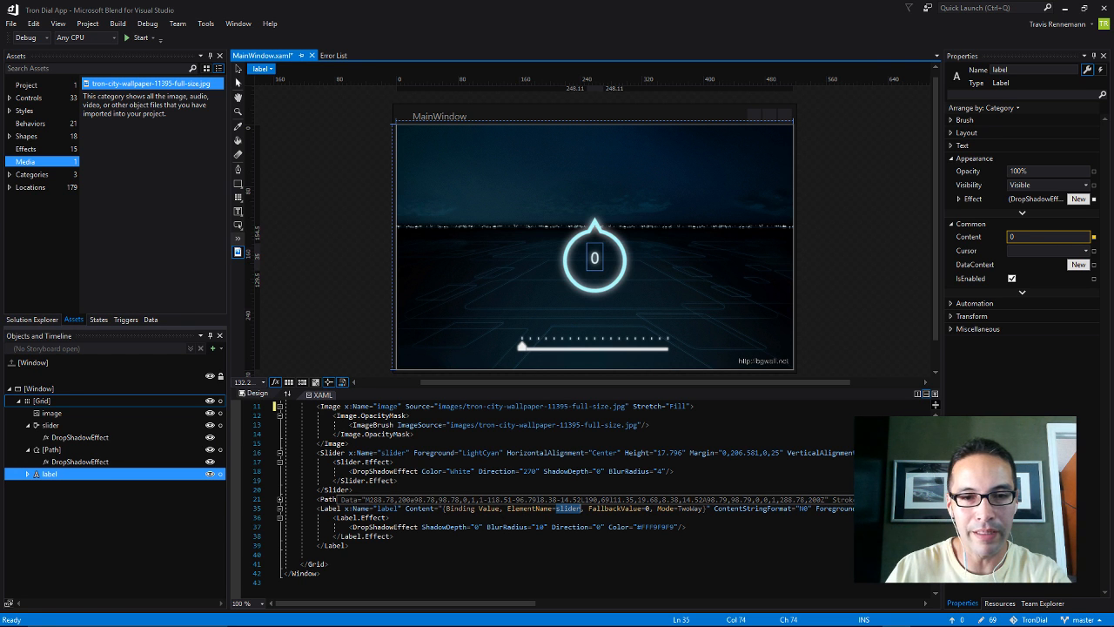
pyautogui.click(595, 257)
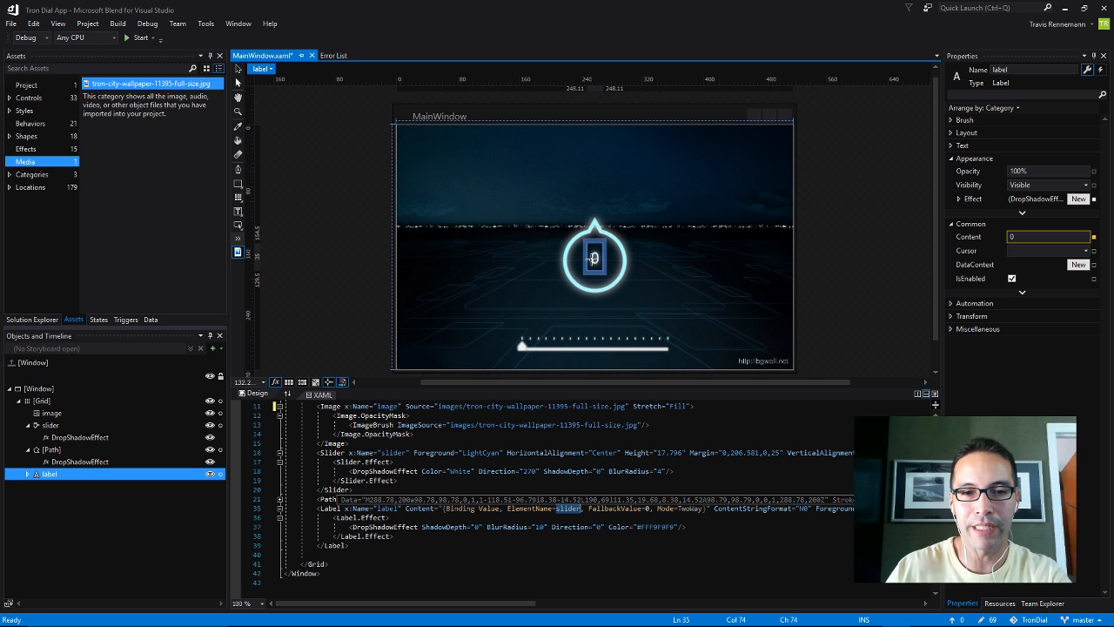
pyautogui.scroll(3)
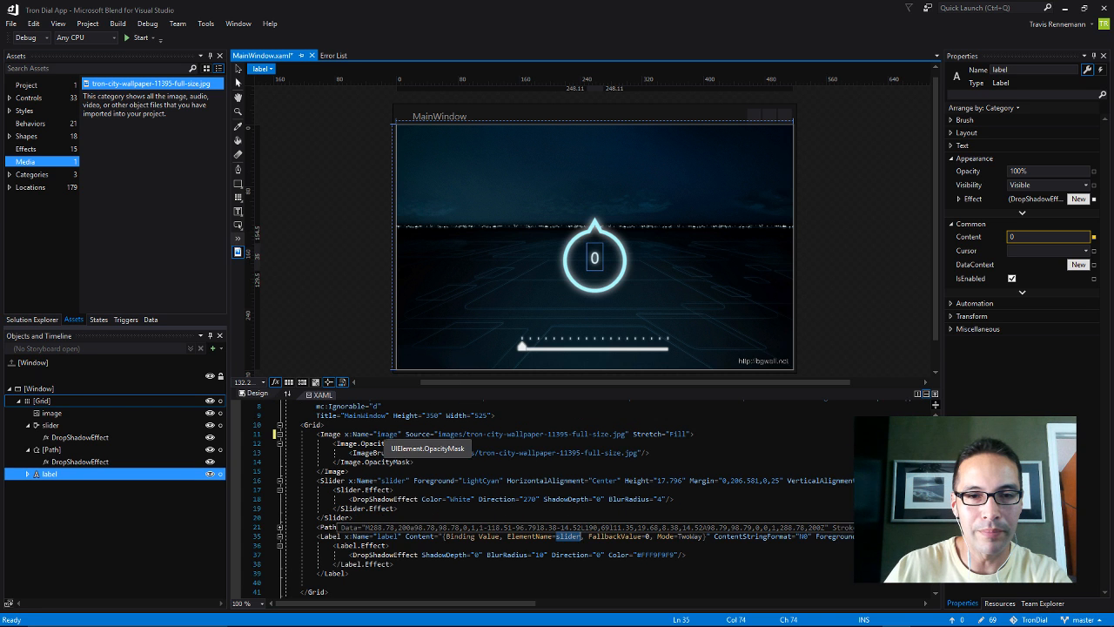
pyautogui.click(52, 413)
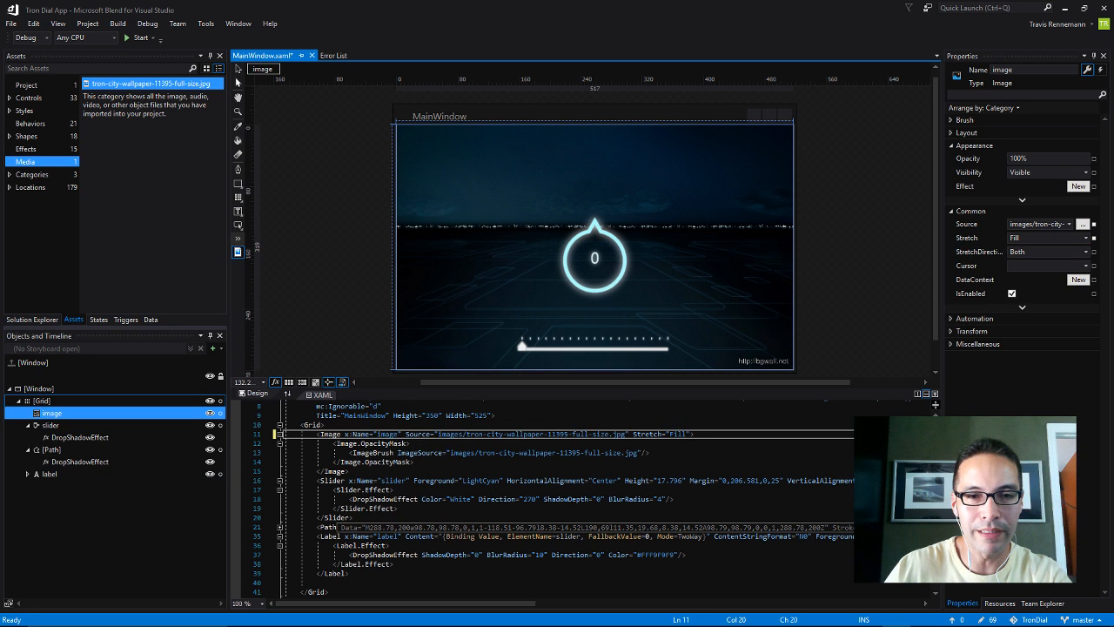
pyautogui.click(53, 449)
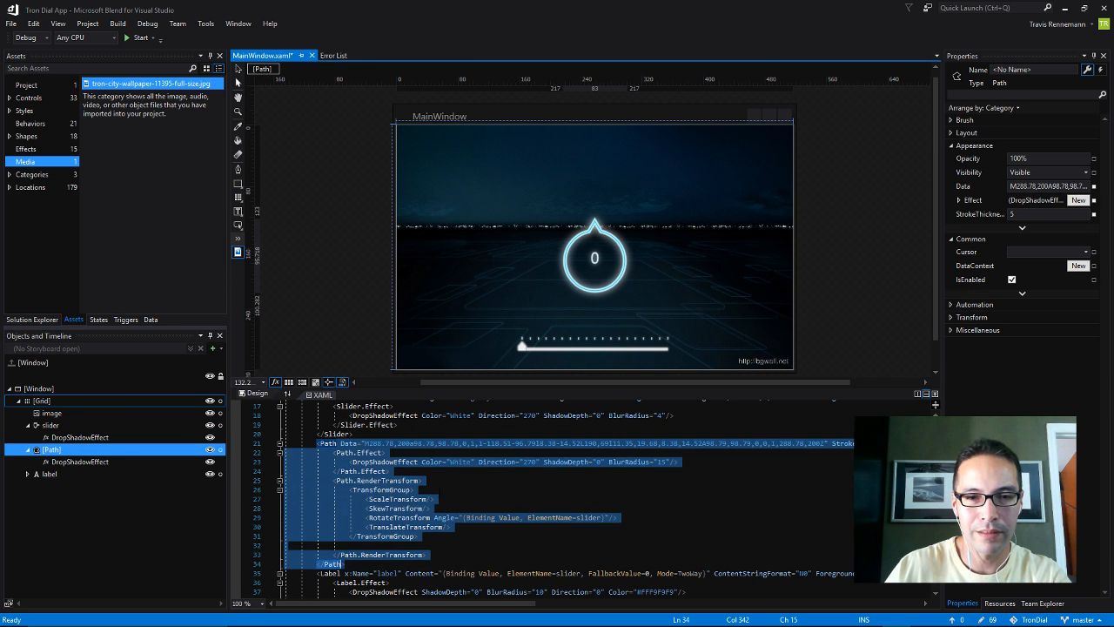
pyautogui.click(378, 489)
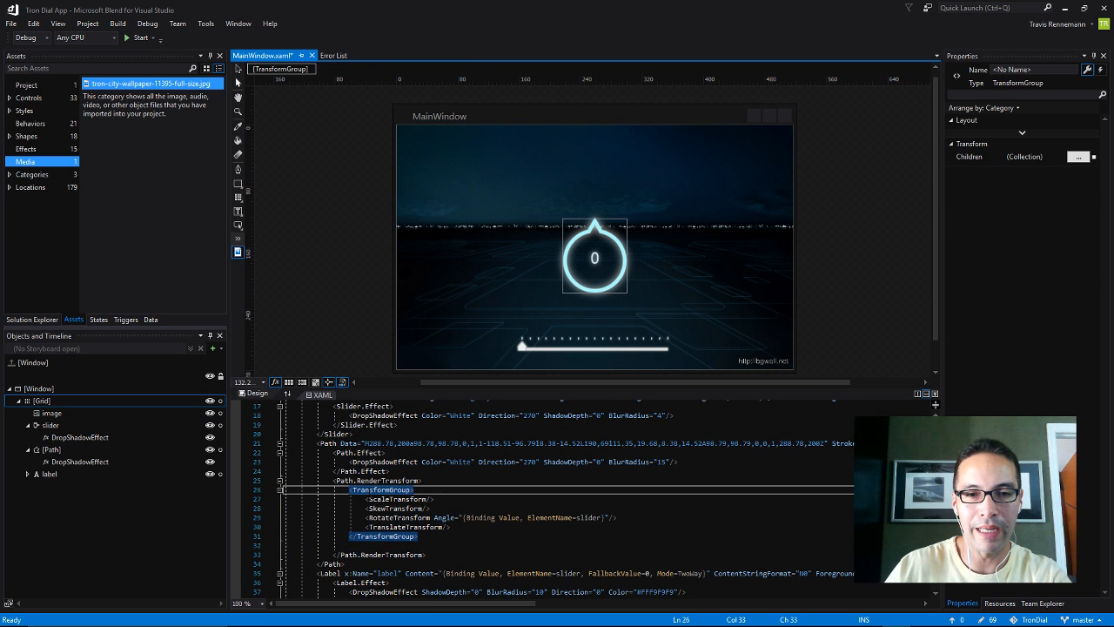
pyautogui.moveTo(448, 533)
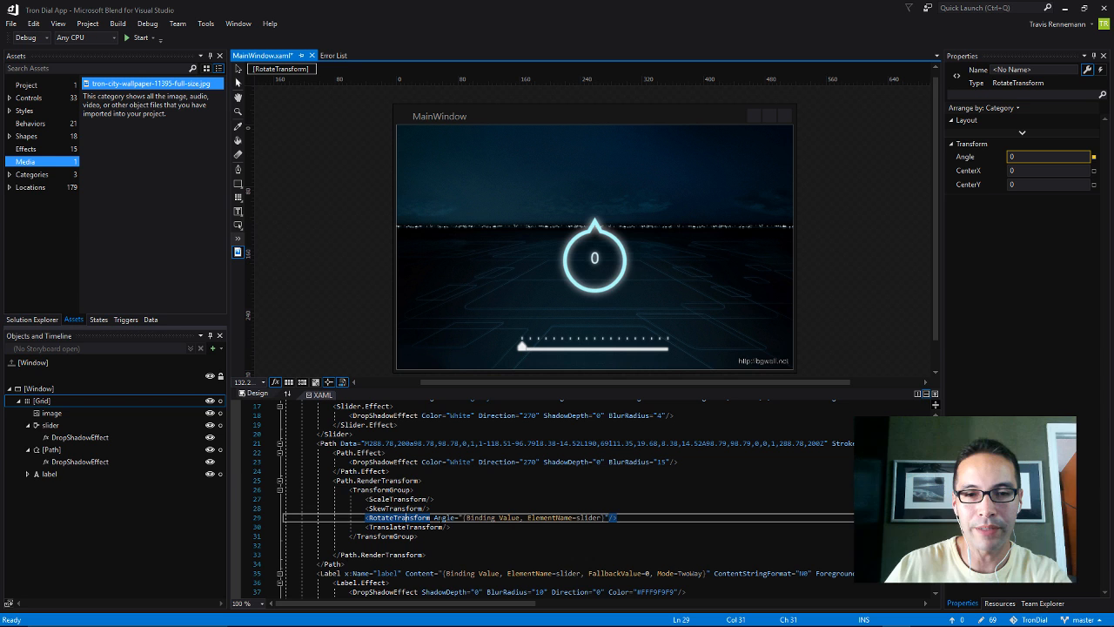
pyautogui.doubleClick(444, 517)
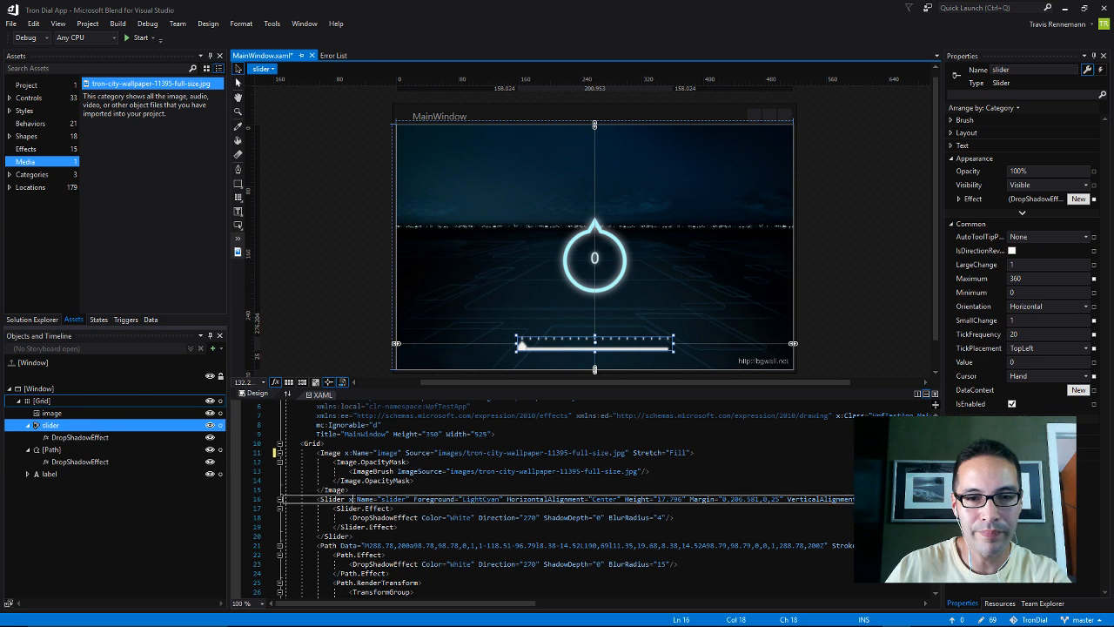
pyautogui.doubleClick(394, 499)
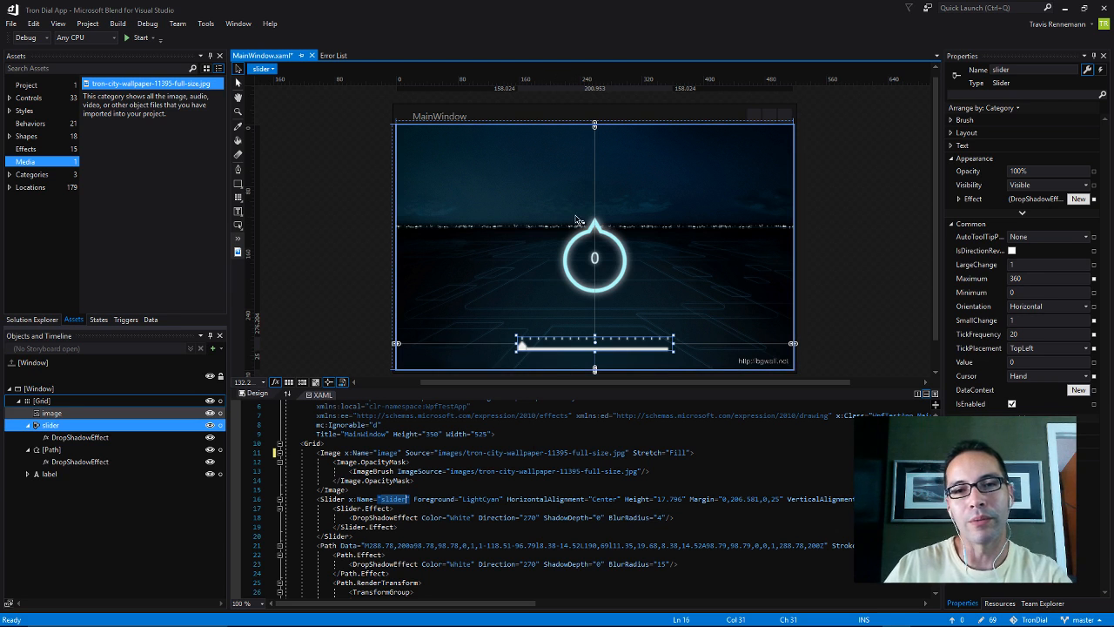
pyautogui.click(594, 256)
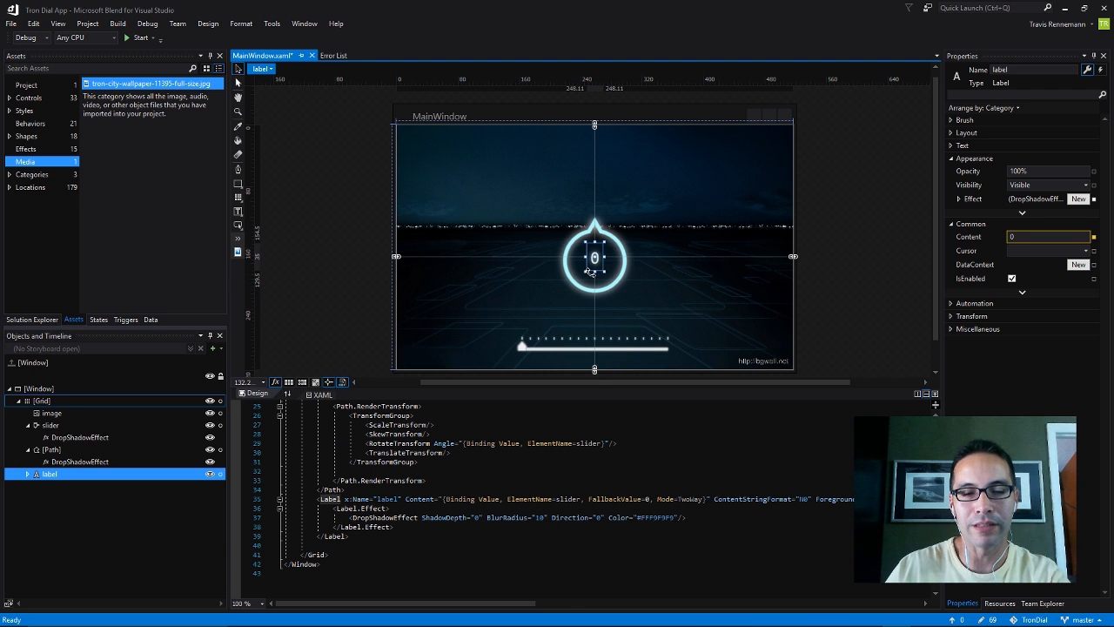
pyautogui.moveTo(595, 261)
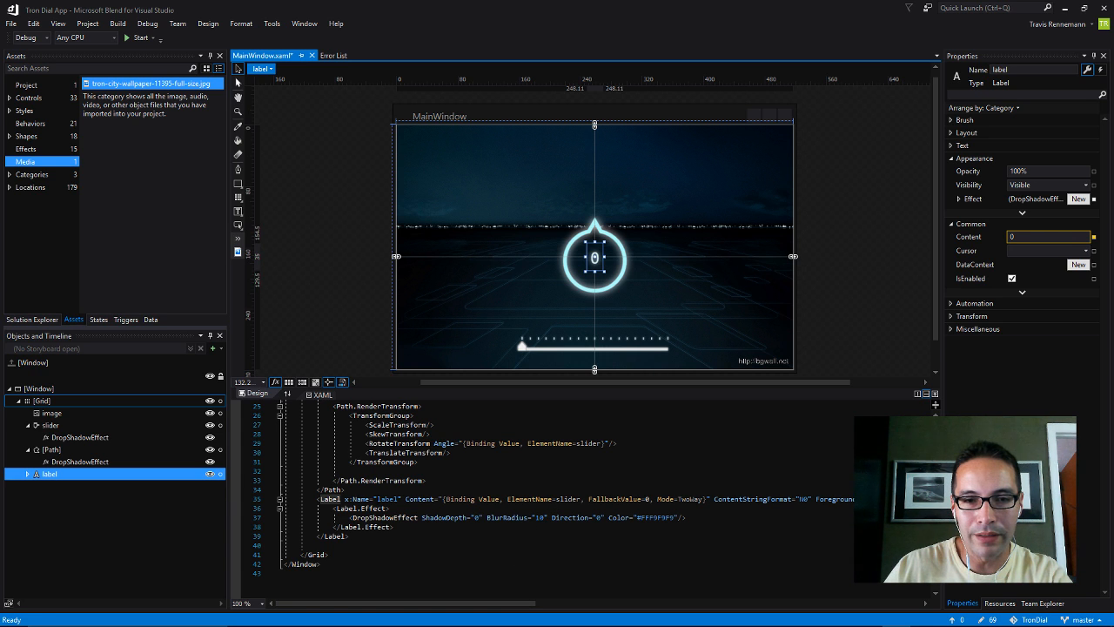
# Locate the label's ContentStringFormat="N0" in the XAML and save MainWindow.xaml
pyautogui.hscroll(3)
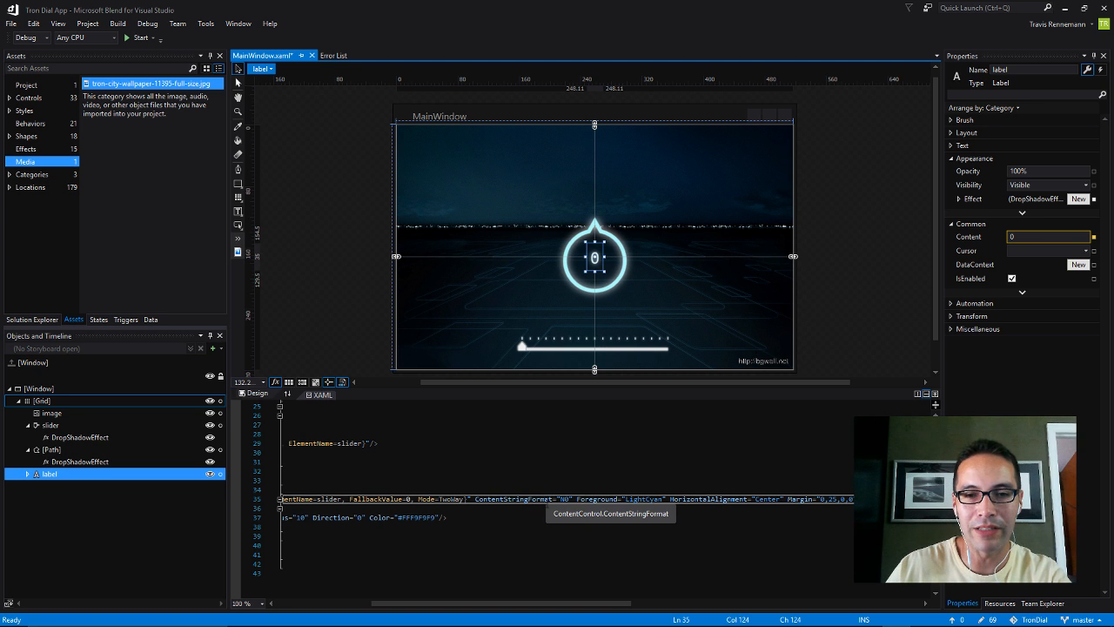
pyautogui.doubleClick(513, 499)
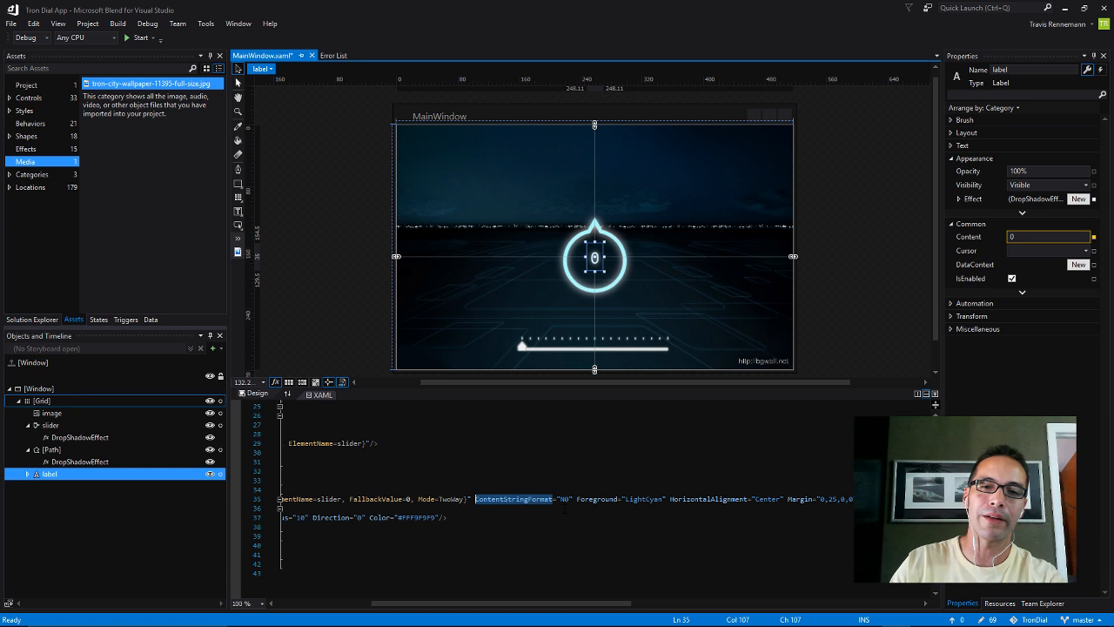
pyautogui.doubleClick(563, 499)
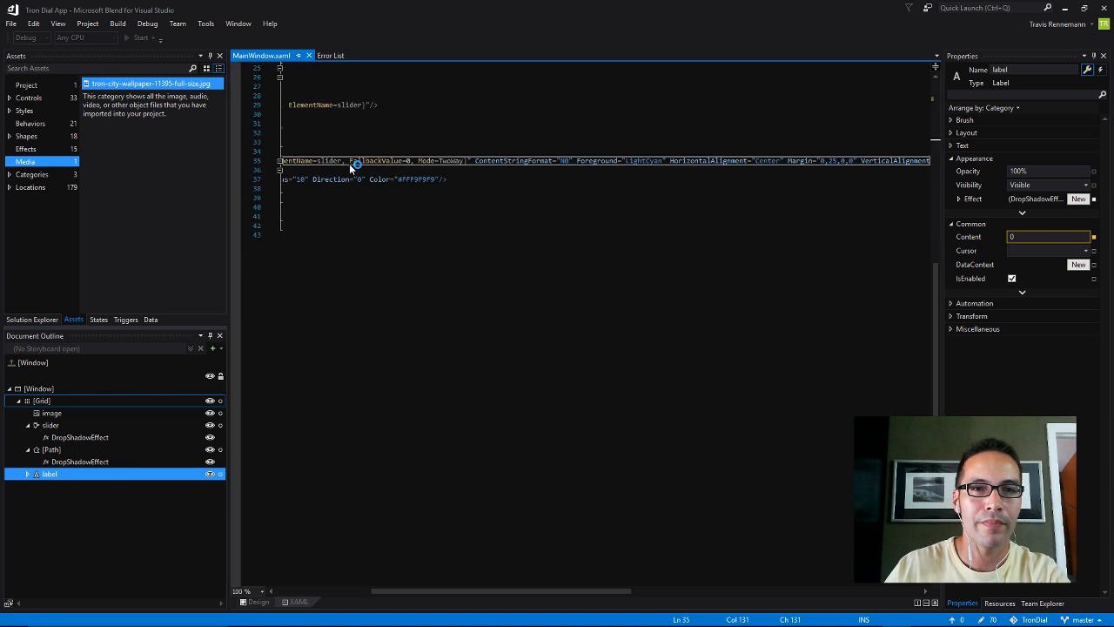
# Run the dial app and drag the slider through 191, 360, 2 and 146 to test it
pyautogui.click(141, 38)
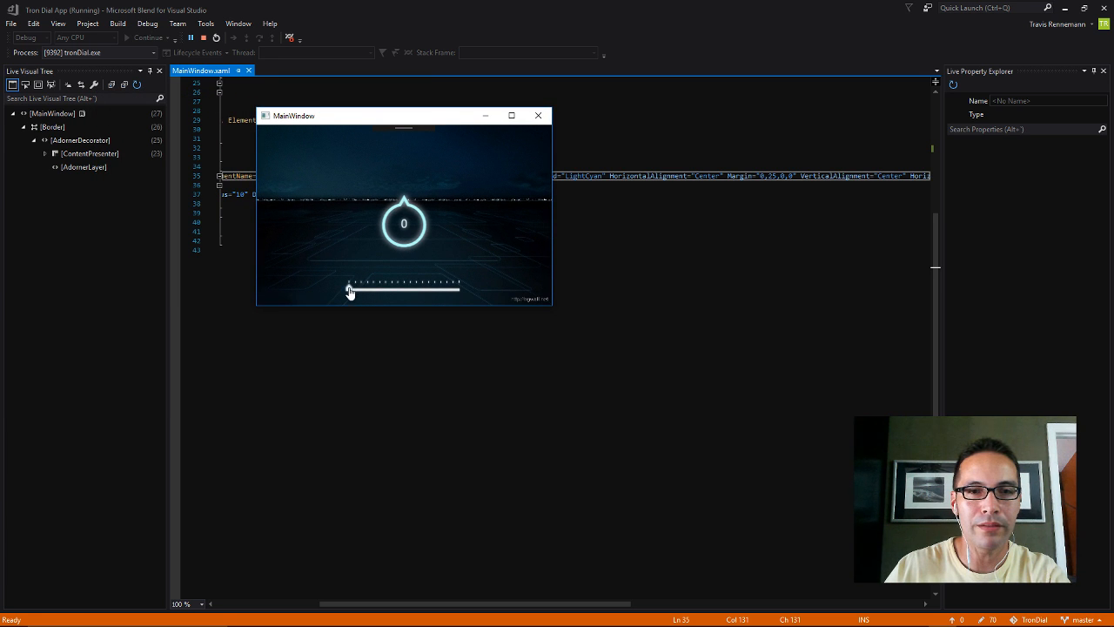
pyautogui.moveTo(348, 288); pyautogui.dragTo(409, 288)
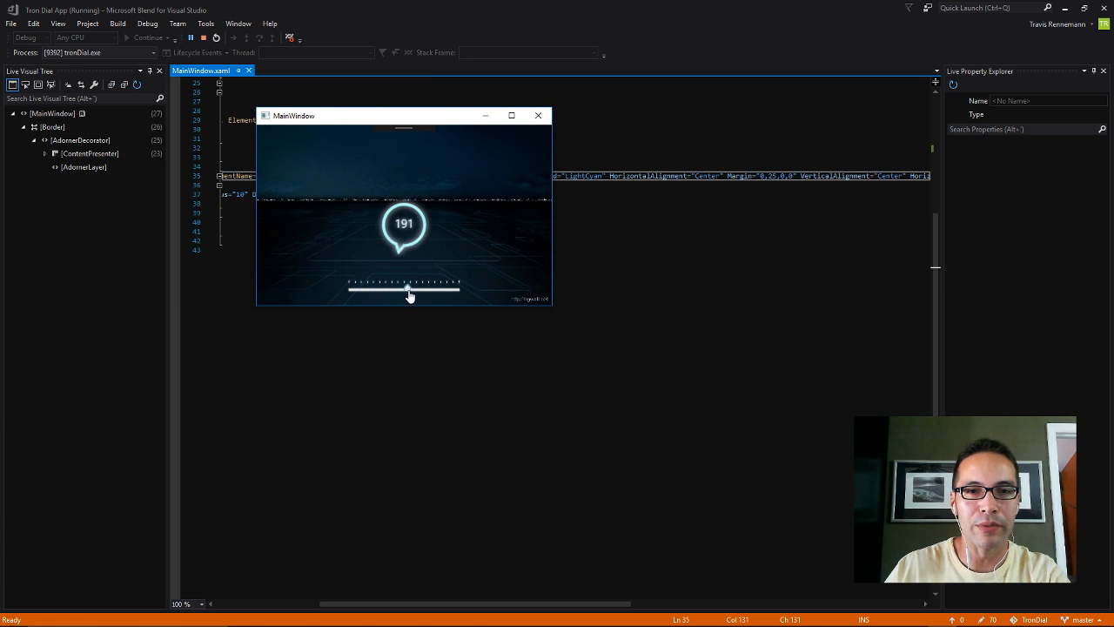
pyautogui.moveTo(409, 287); pyautogui.dragTo(459, 288)
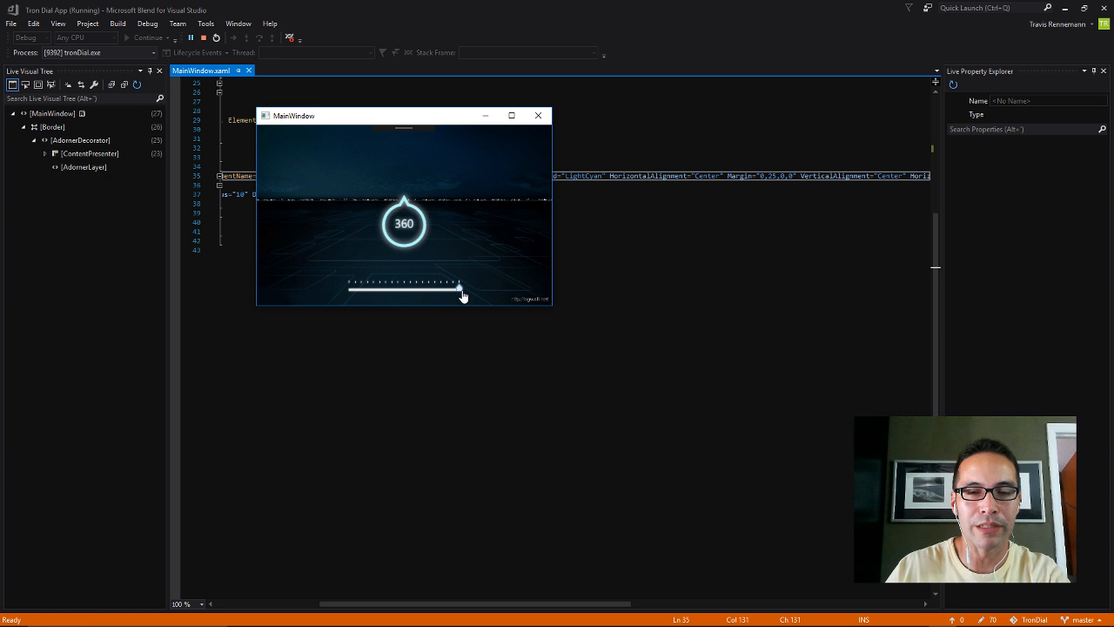
pyautogui.moveTo(462, 287); pyautogui.dragTo(357, 288)
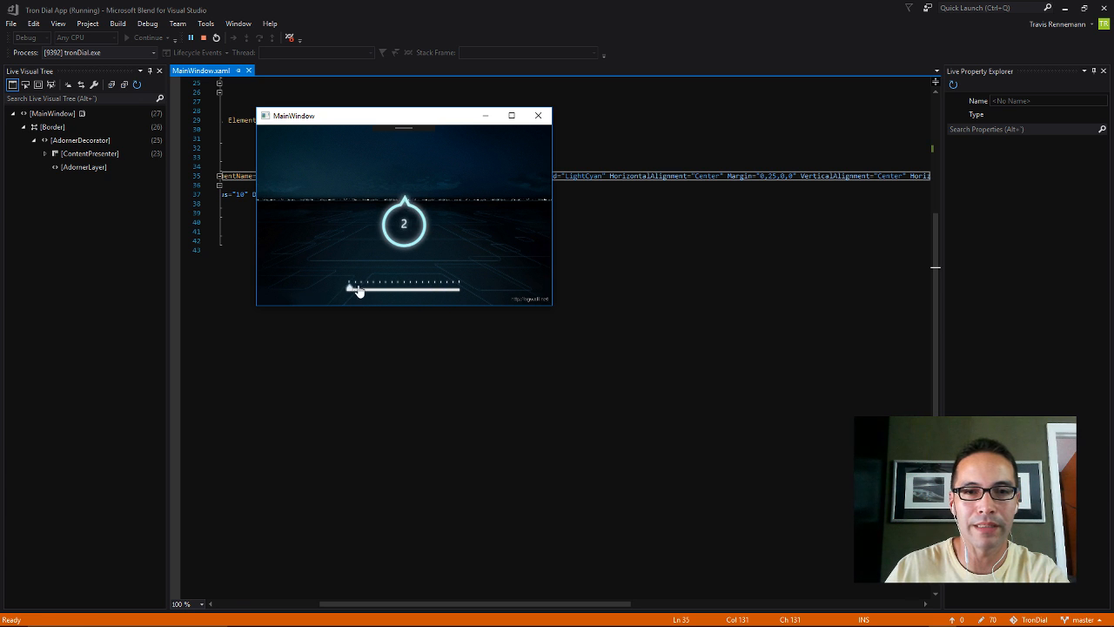
pyautogui.moveTo(357, 288); pyautogui.dragTo(392, 288)
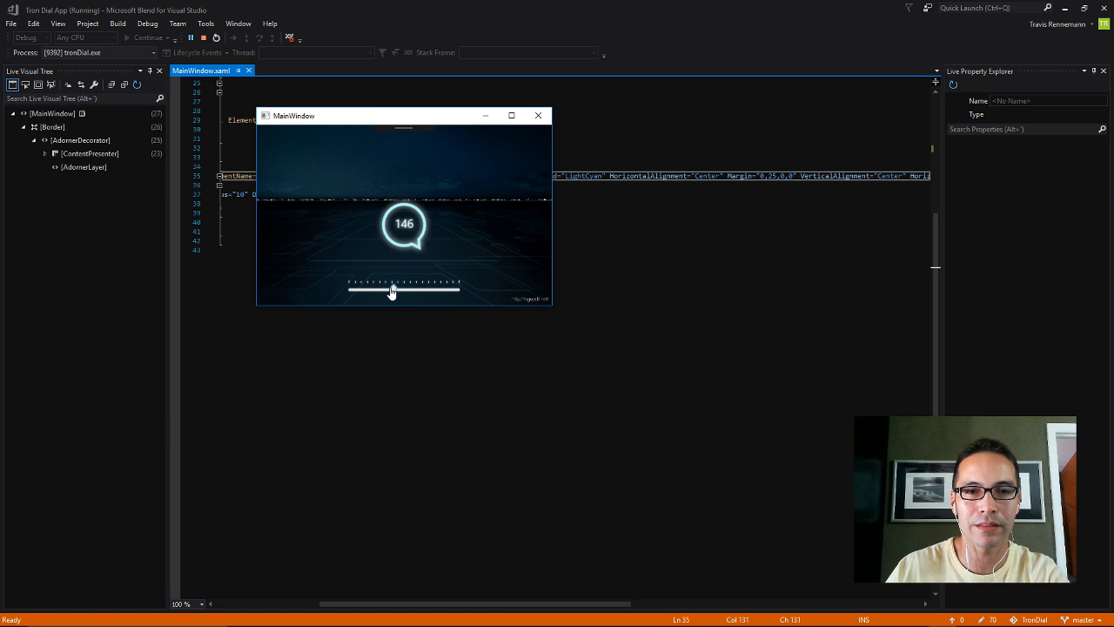
pyautogui.moveTo(392, 287); pyautogui.dragTo(352, 288)
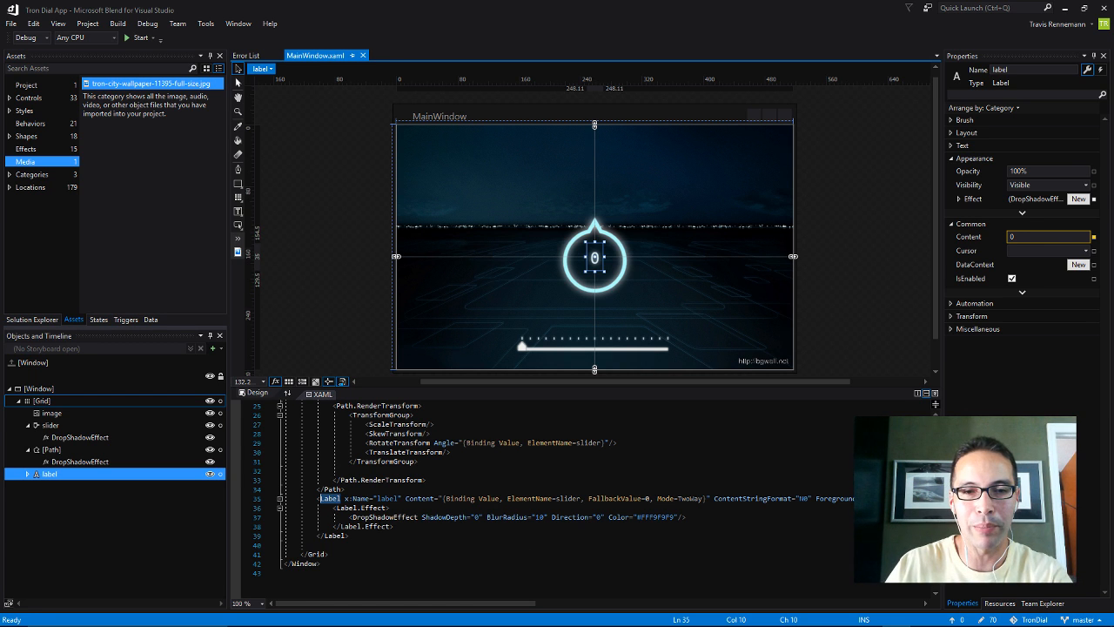
pyautogui.scroll(3)
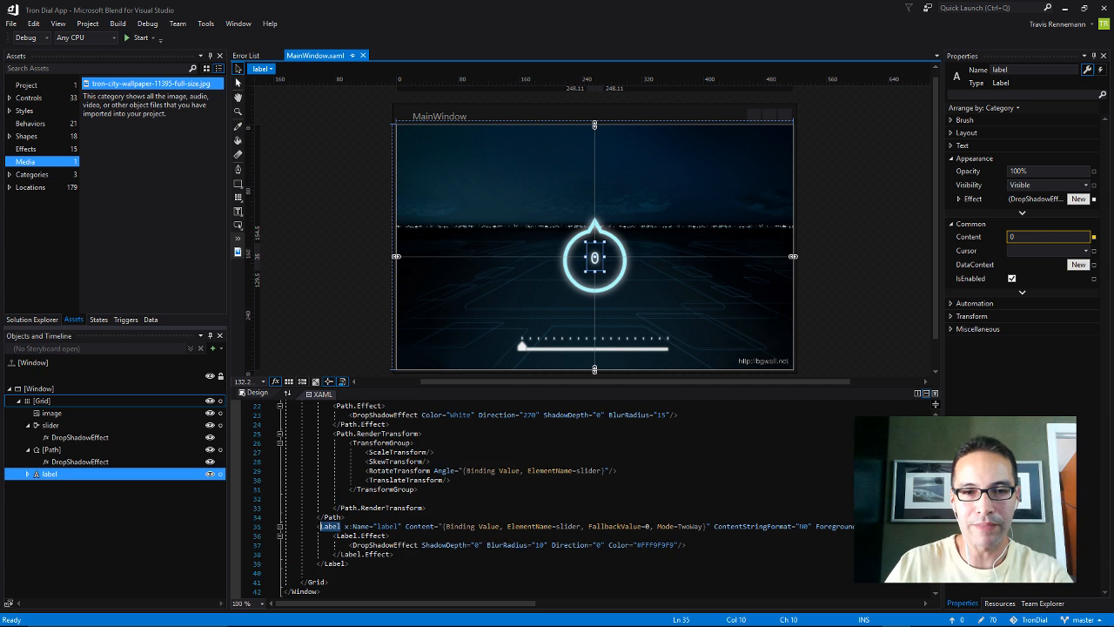
pyautogui.scroll(3)
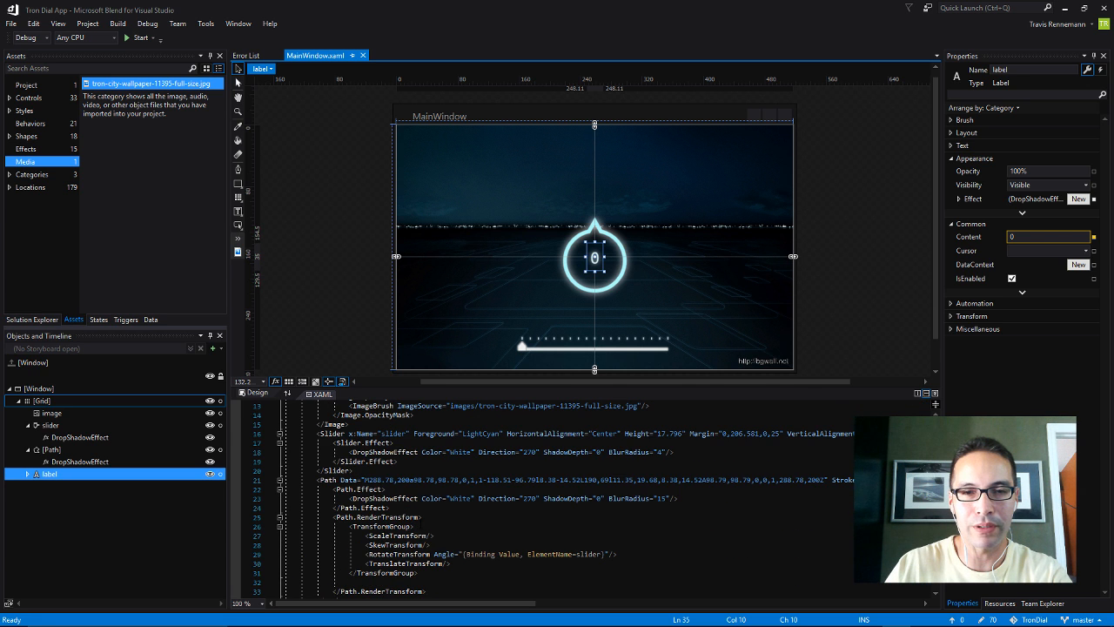
pyautogui.scroll(3)
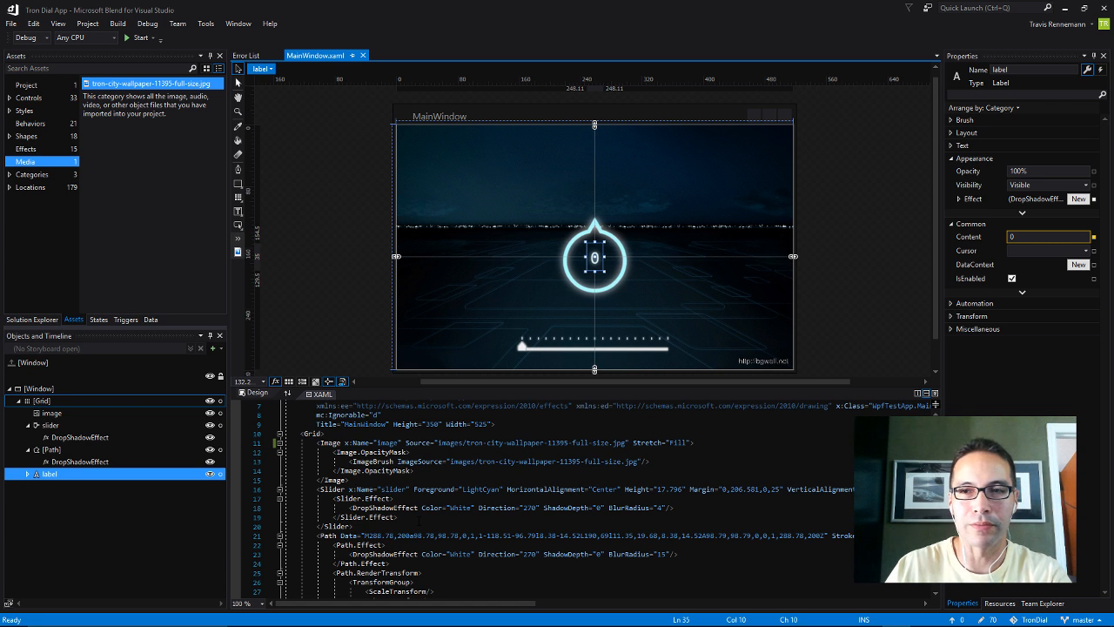
pyautogui.scroll(3)
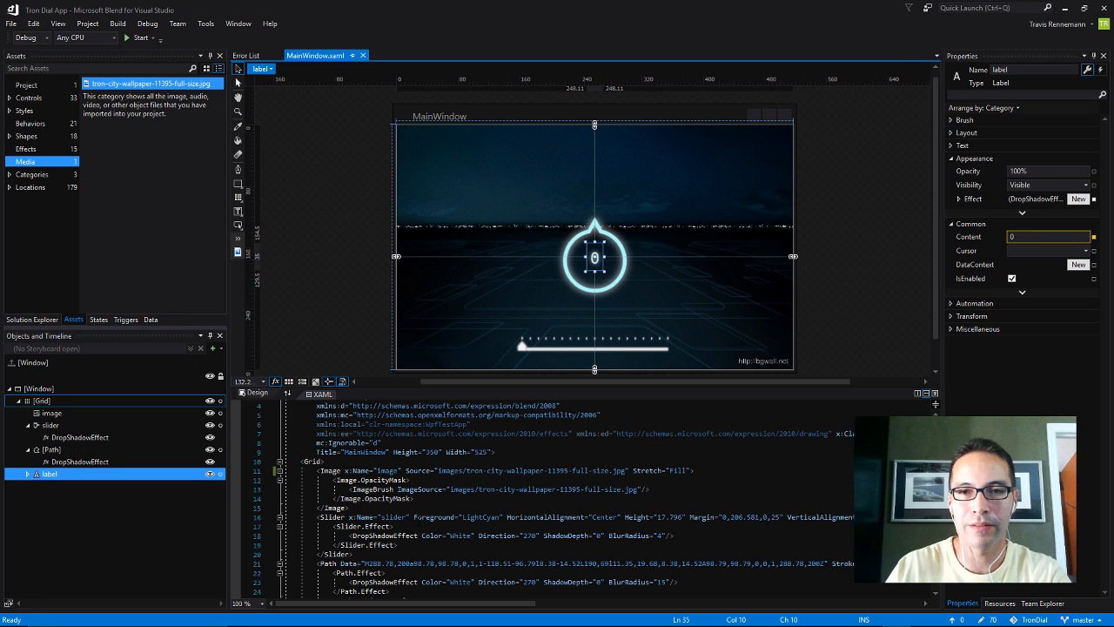